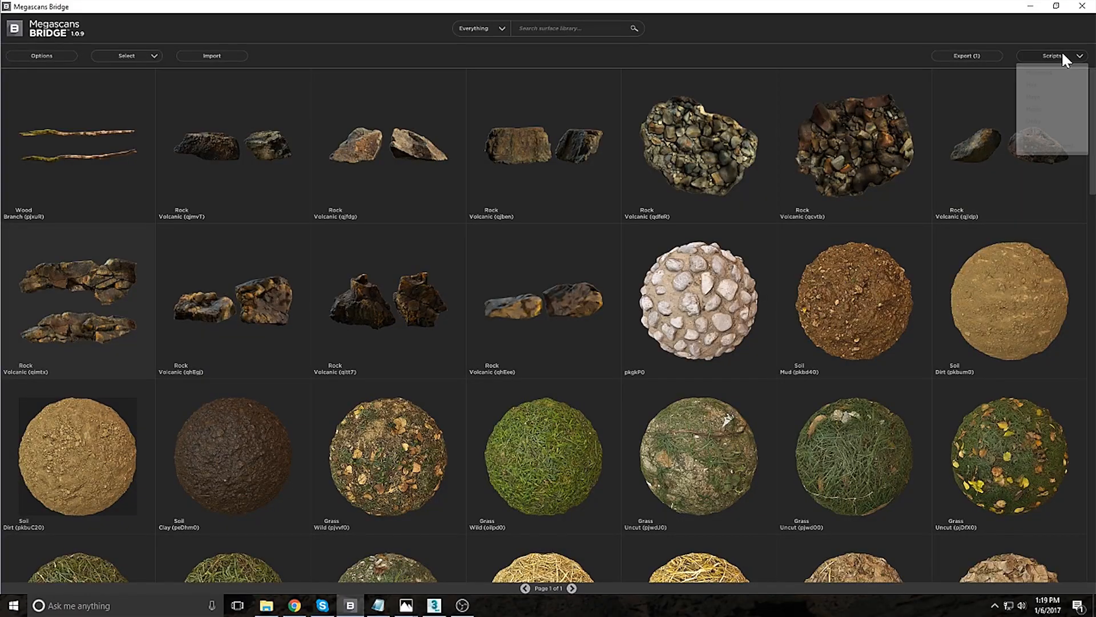
# - Start the volcanic rock export and choose the lod0 model with 4K maps
pyautogui.click(1056, 55)
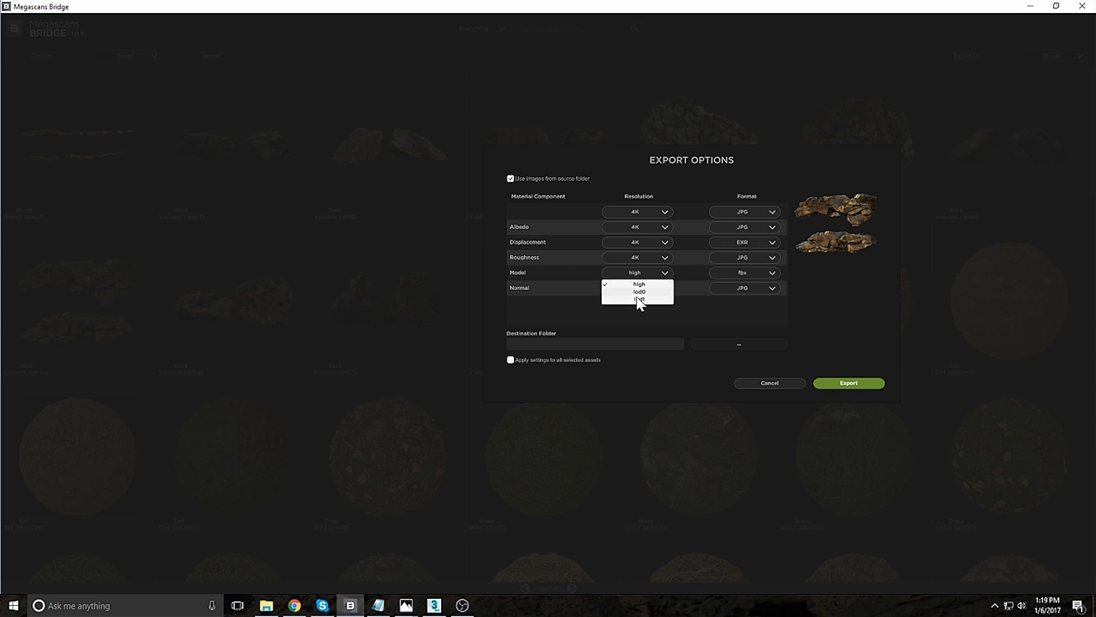
pyautogui.click(637, 291)
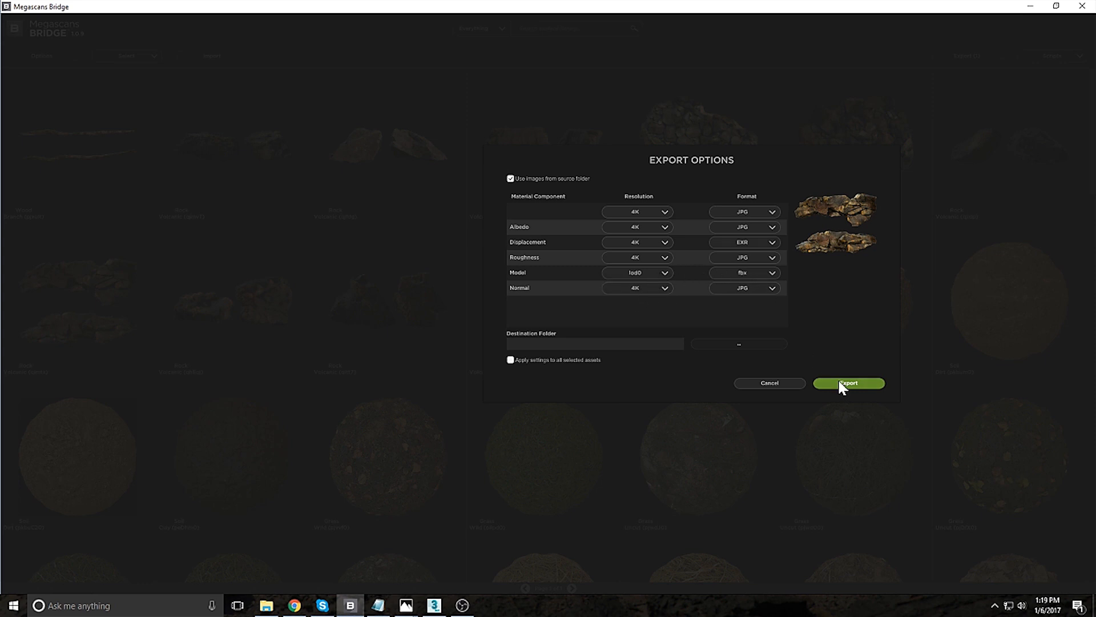
# - Export the rock, then inspect its material's albedo bitmap in the Material Editor
pyautogui.click(849, 384)
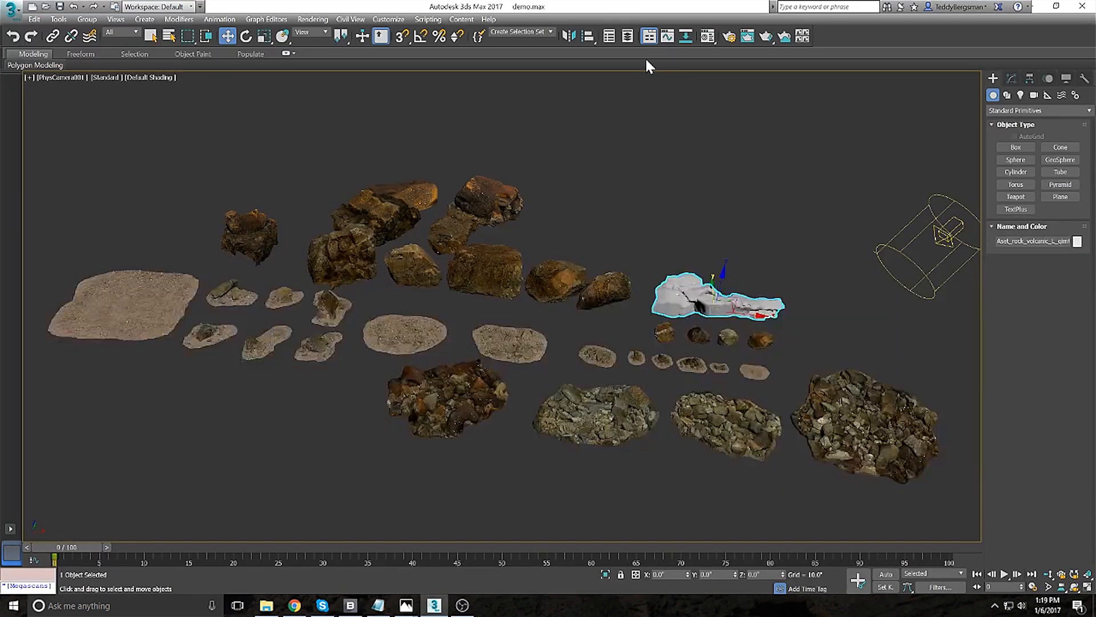
pyautogui.click(708, 35)
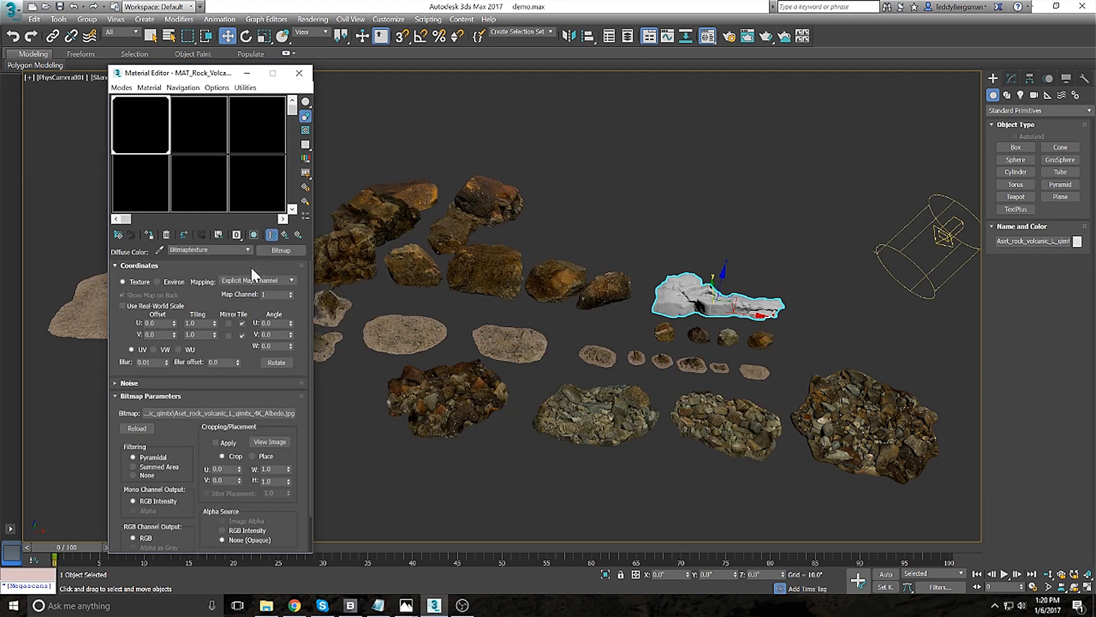
pyautogui.click(299, 73)
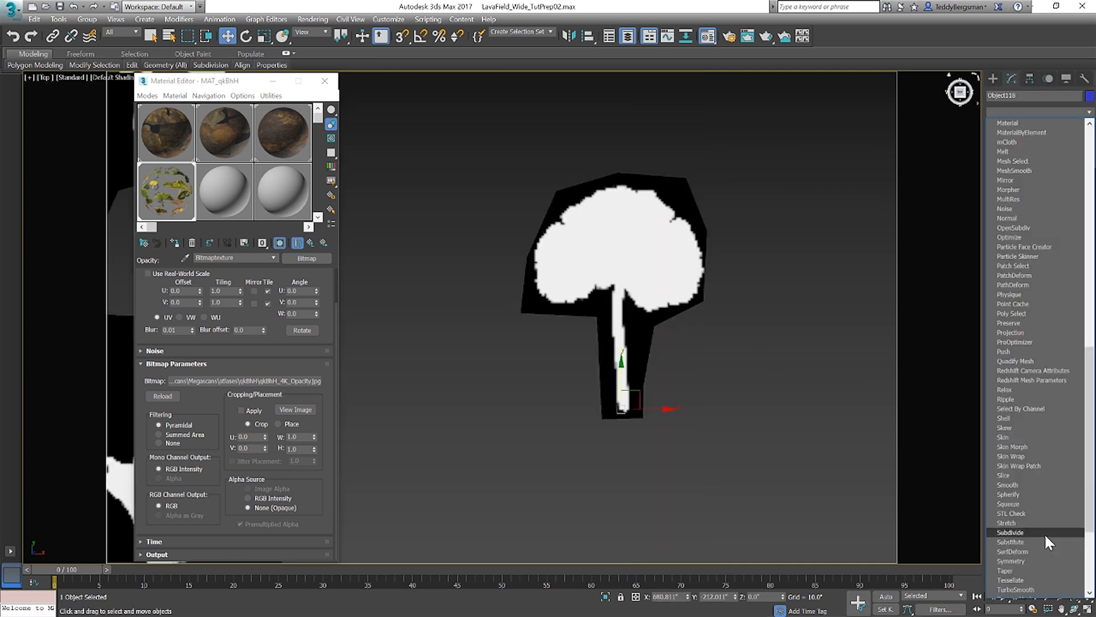
# - Collapse the leaf card's stack up to the Subdivide modifier into the mesh
pyautogui.rightClick(1025, 125)
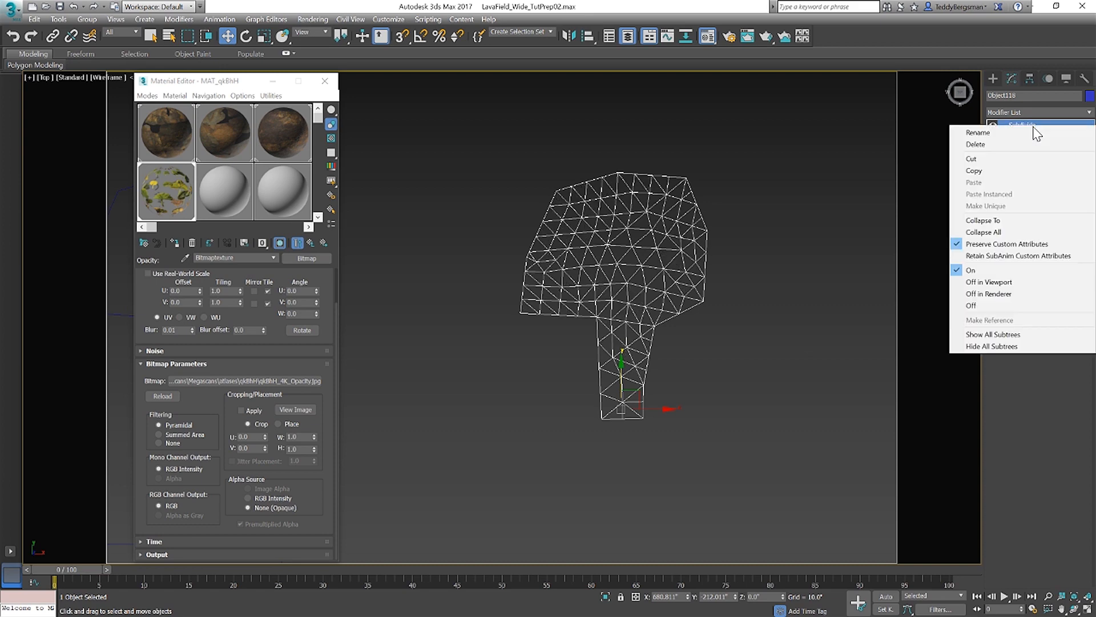
pyautogui.click(983, 221)
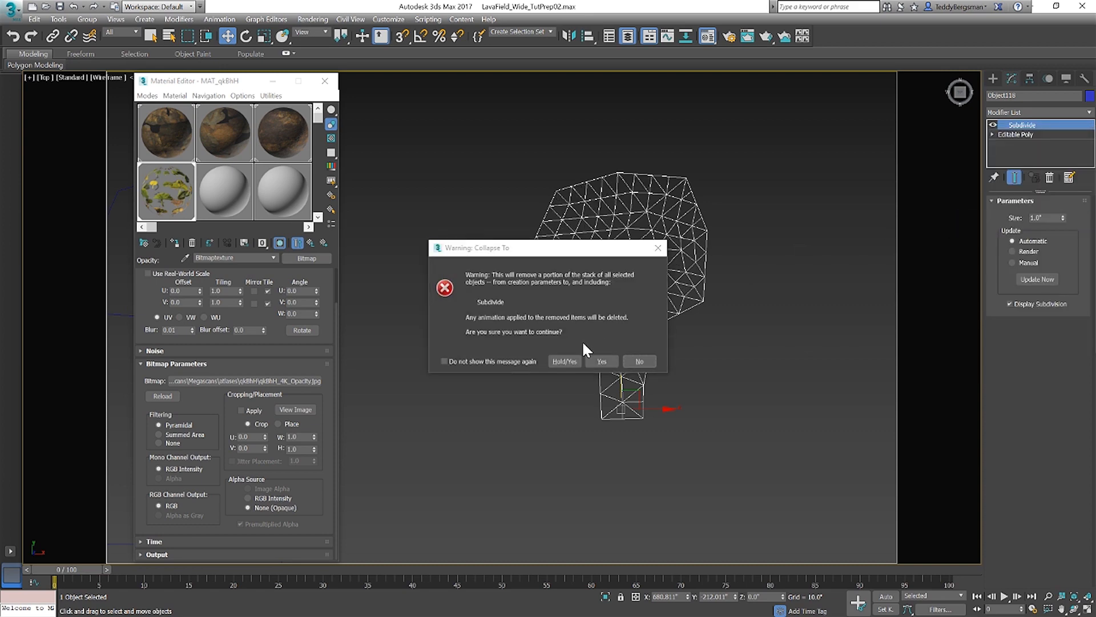
pyautogui.click(601, 360)
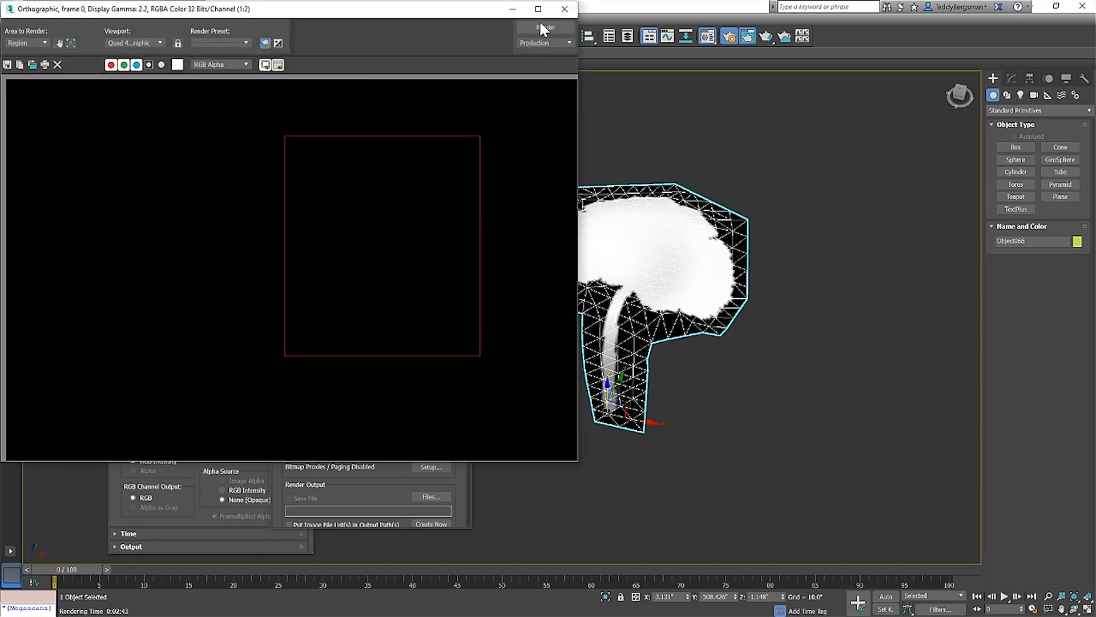
# - Render the leaf card region to check the opacity cut-out, then close the preview
pyautogui.click(544, 26)
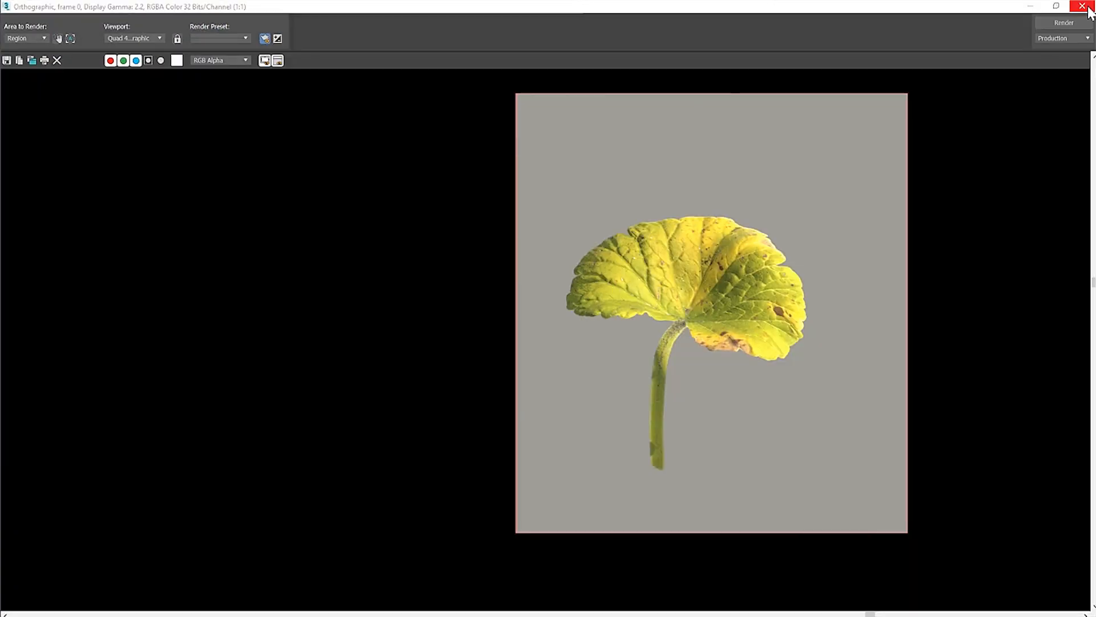
pyautogui.click(1080, 5)
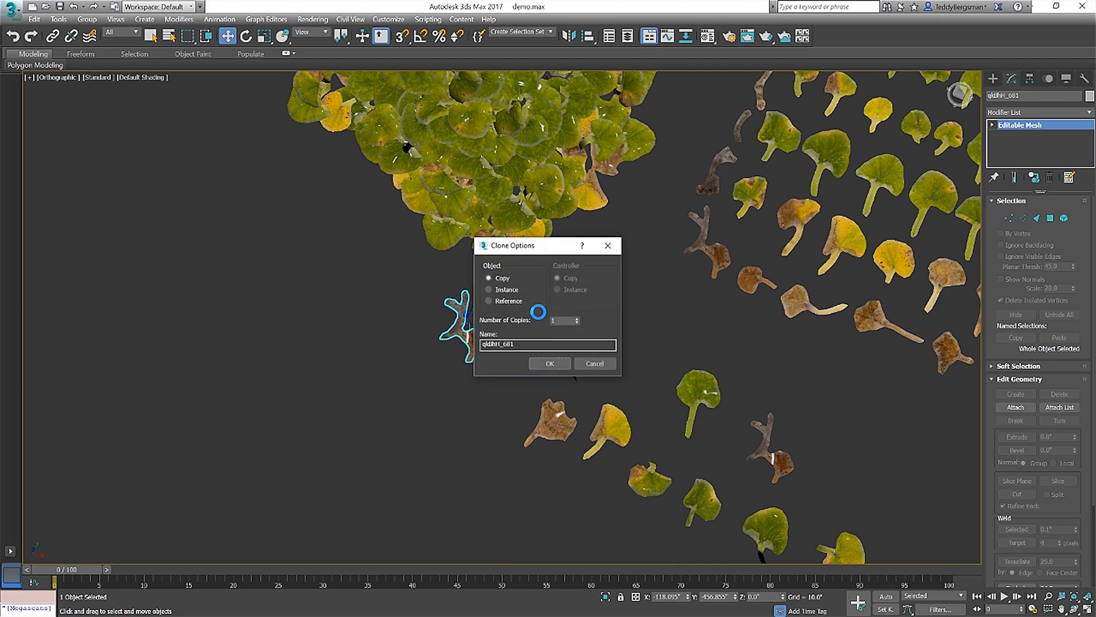
# - Confirm copying the branch card in Clone Options
pyautogui.click(549, 363)
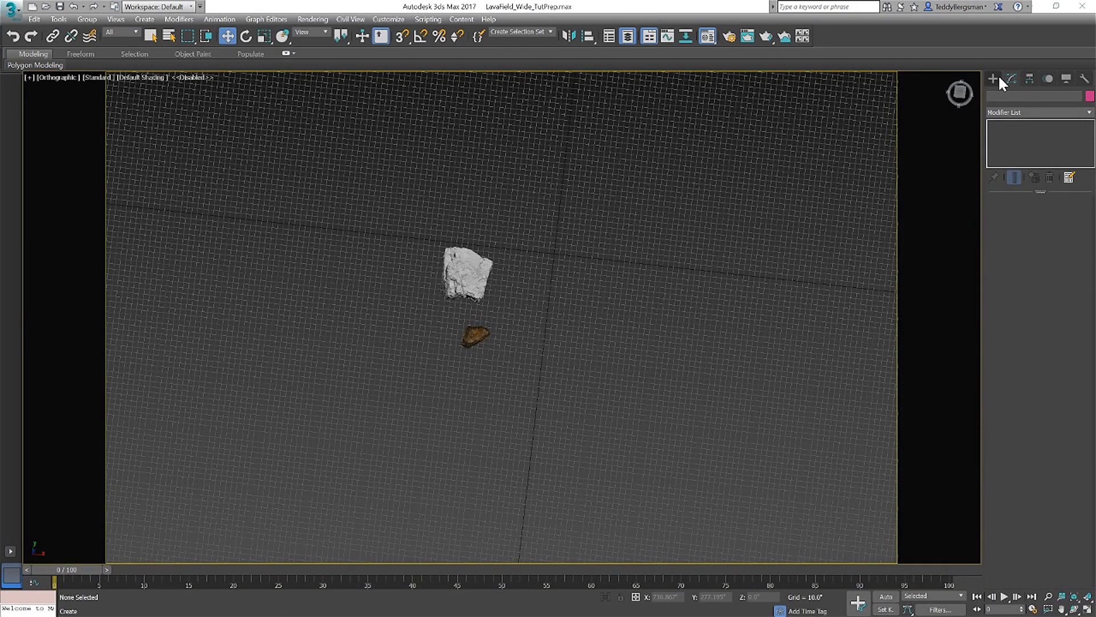
# - Add a Redshift Physical Sun above the rocks and adjust its Horizon Height
pyautogui.click(997, 79)
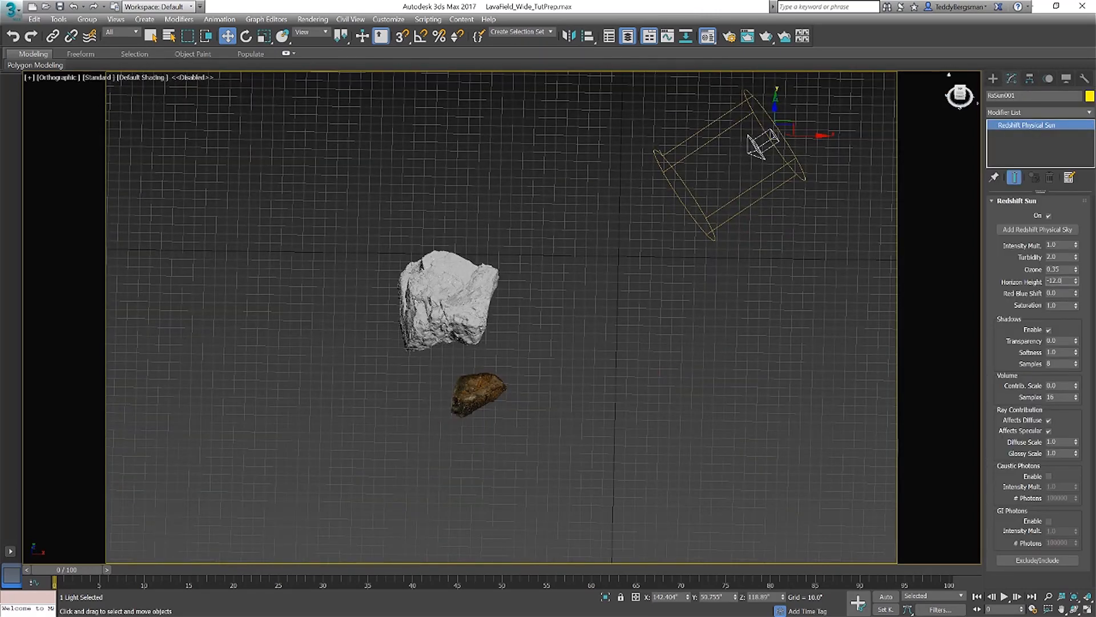
pyautogui.click(1056, 281)
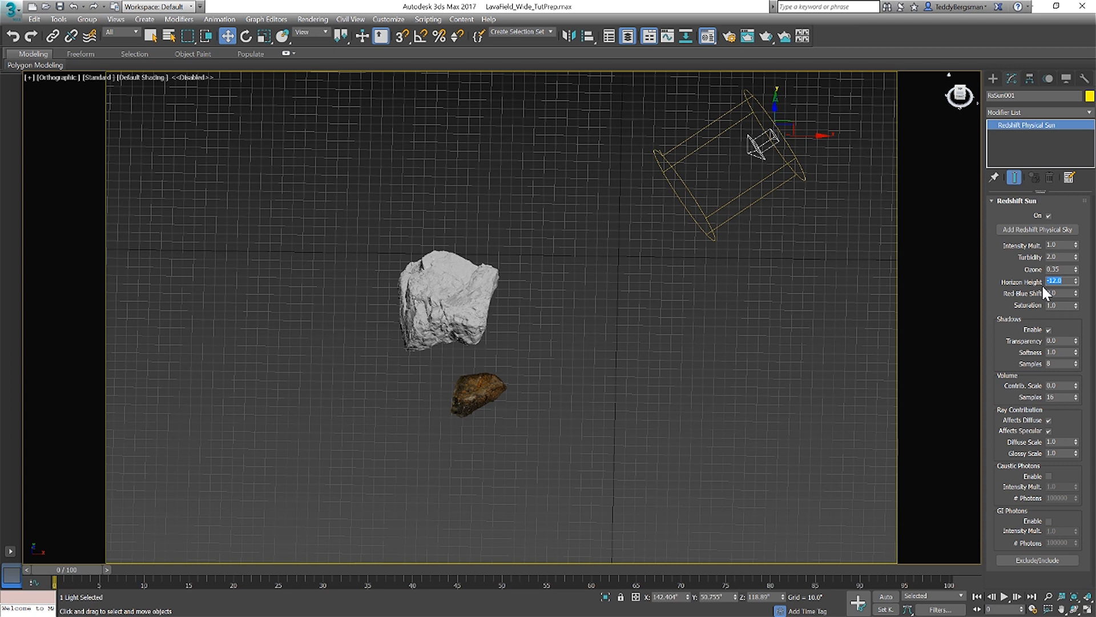
pyautogui.moveTo(1044, 296)
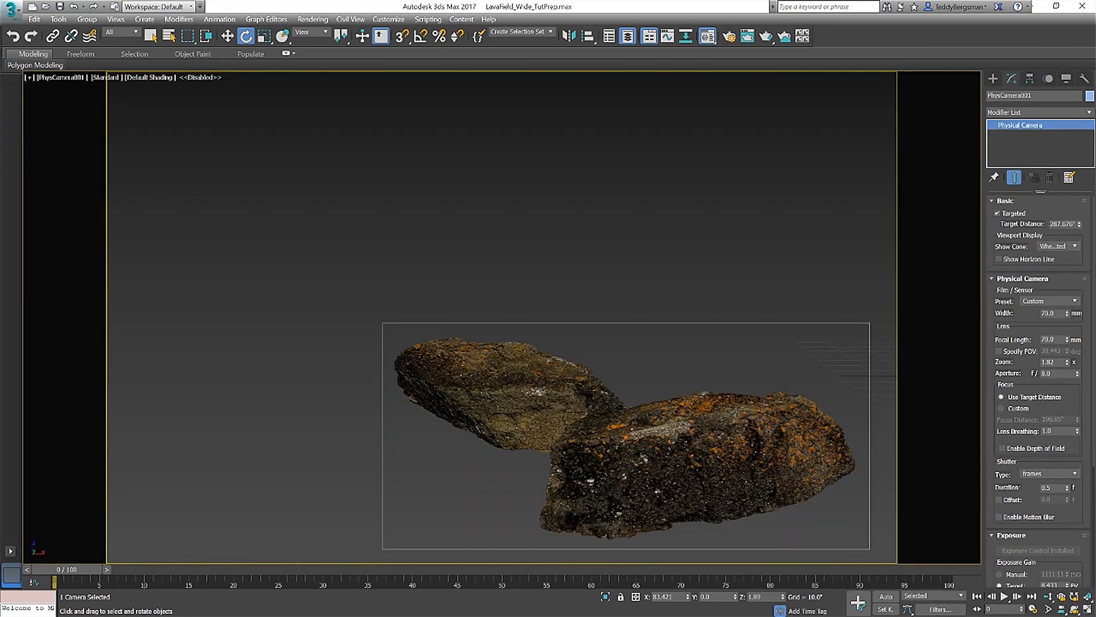
# - Set the physical camera to a 1/900 s shutter, manual ISO 100 and f/2.8 aperture
pyautogui.click(1073, 474)
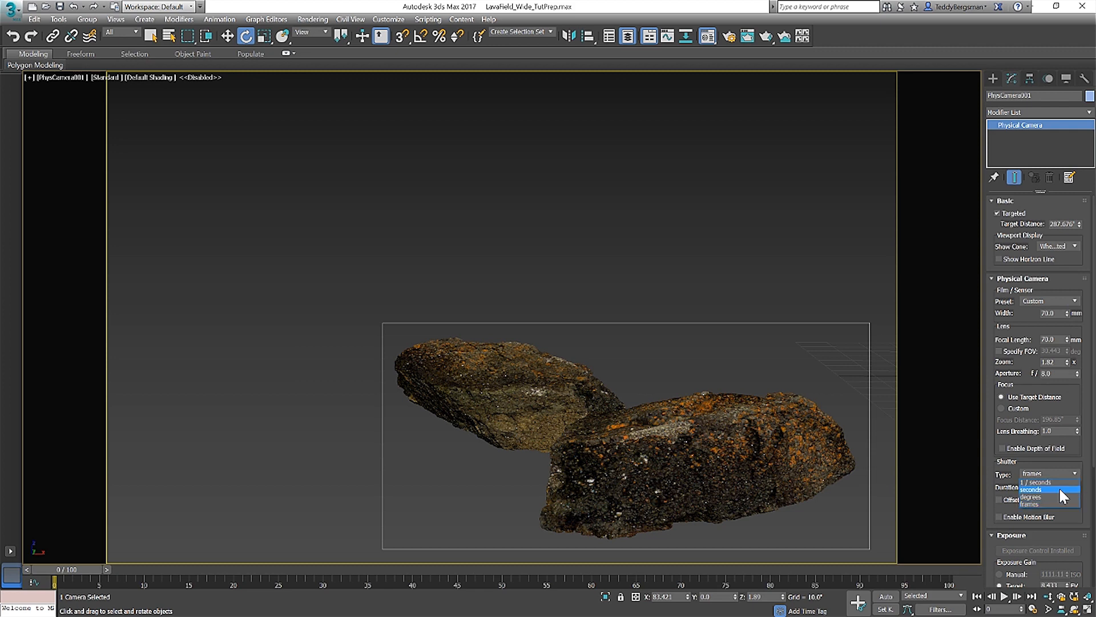
pyautogui.click(1036, 482)
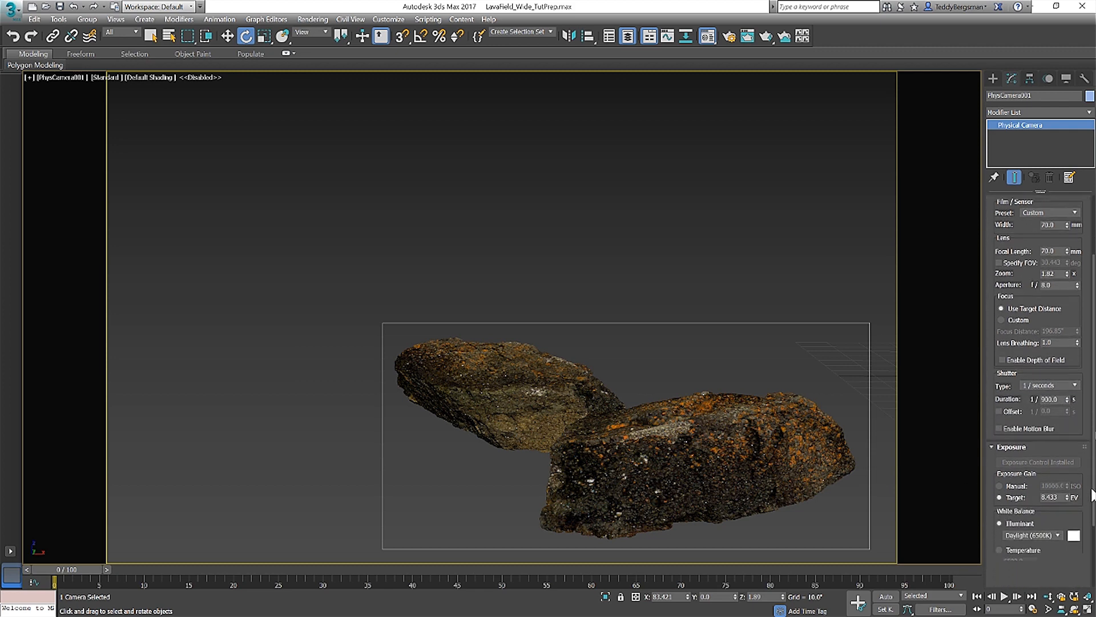
pyautogui.scroll(-3)
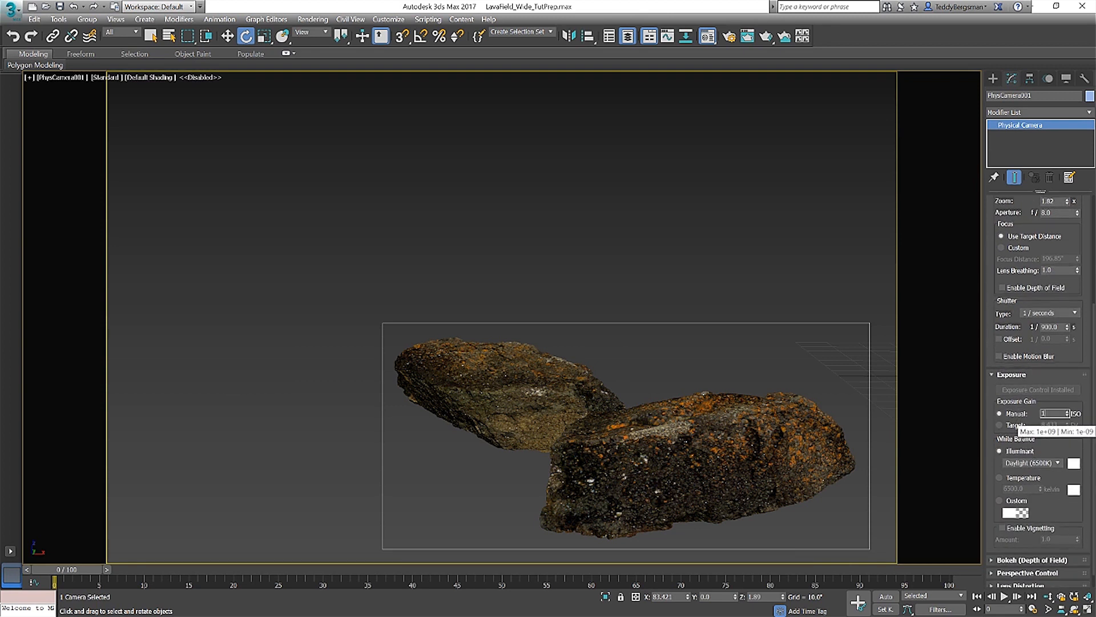
pyautogui.click(1062, 462)
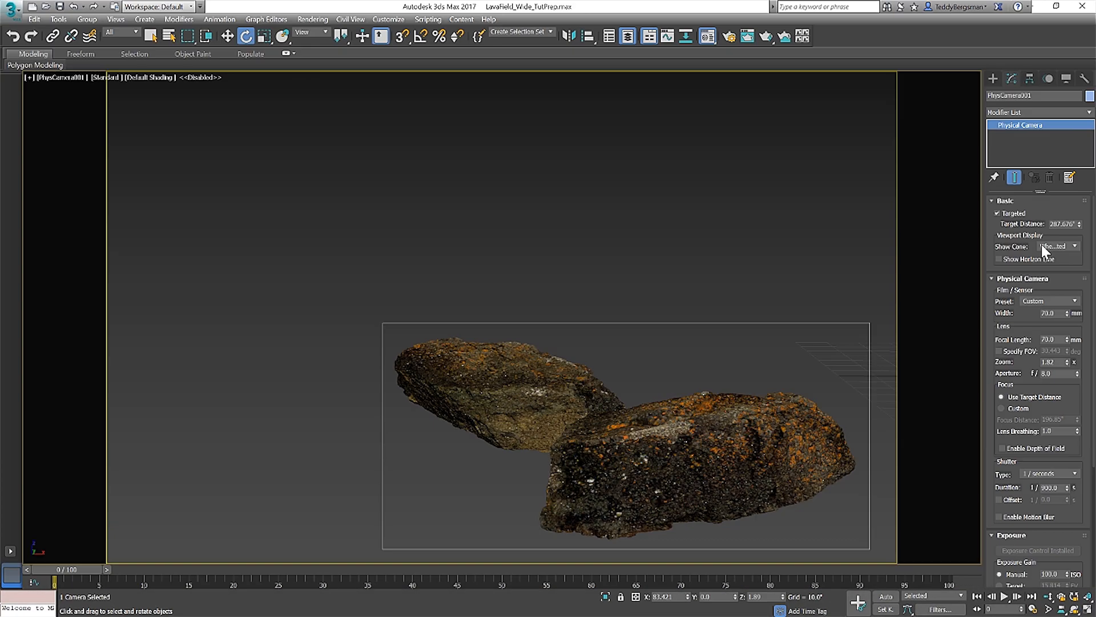
pyautogui.click(1048, 372)
pyautogui.write('2.8')
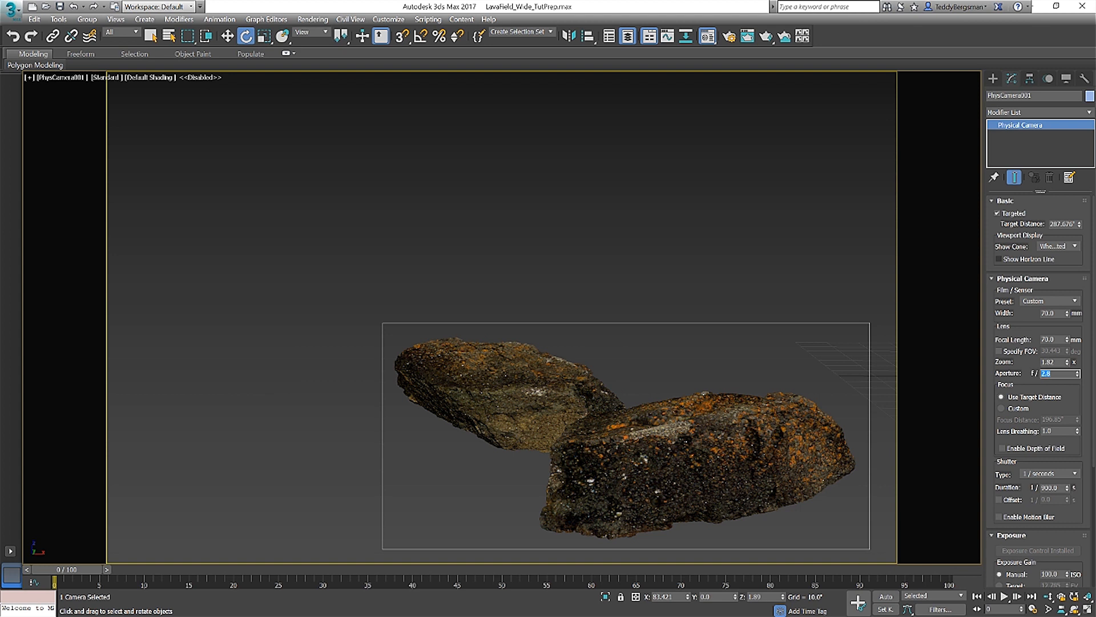
pyautogui.click(571, 283)
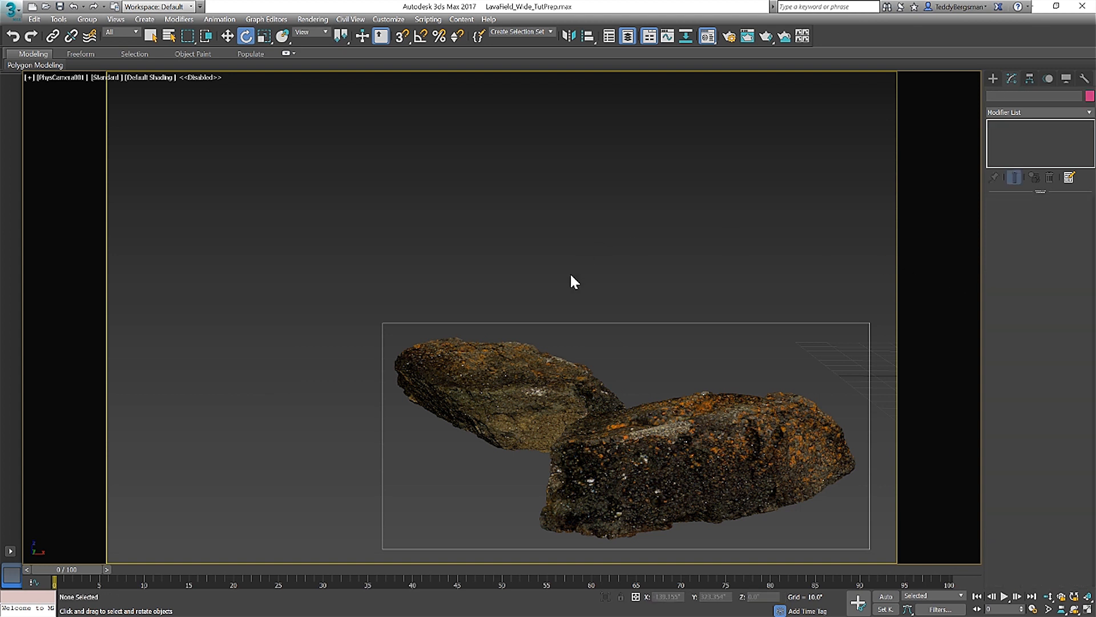
pyautogui.moveTo(676, 148)
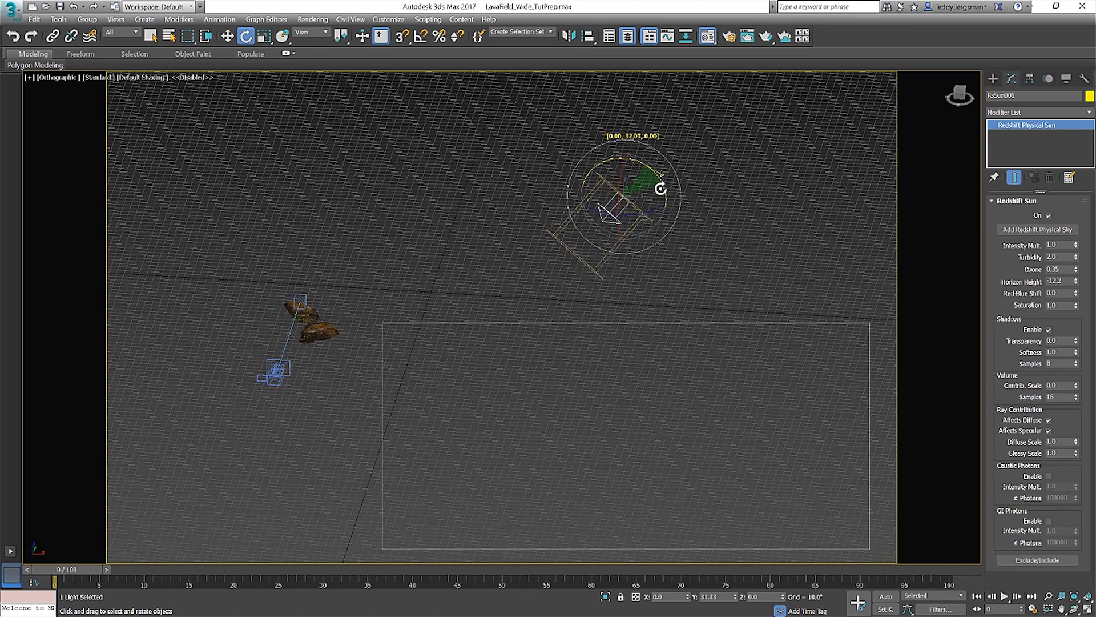
# - Rotate the sun in the top view to change the light direction
pyautogui.moveTo(629, 199); pyautogui.dragTo(622, 210)
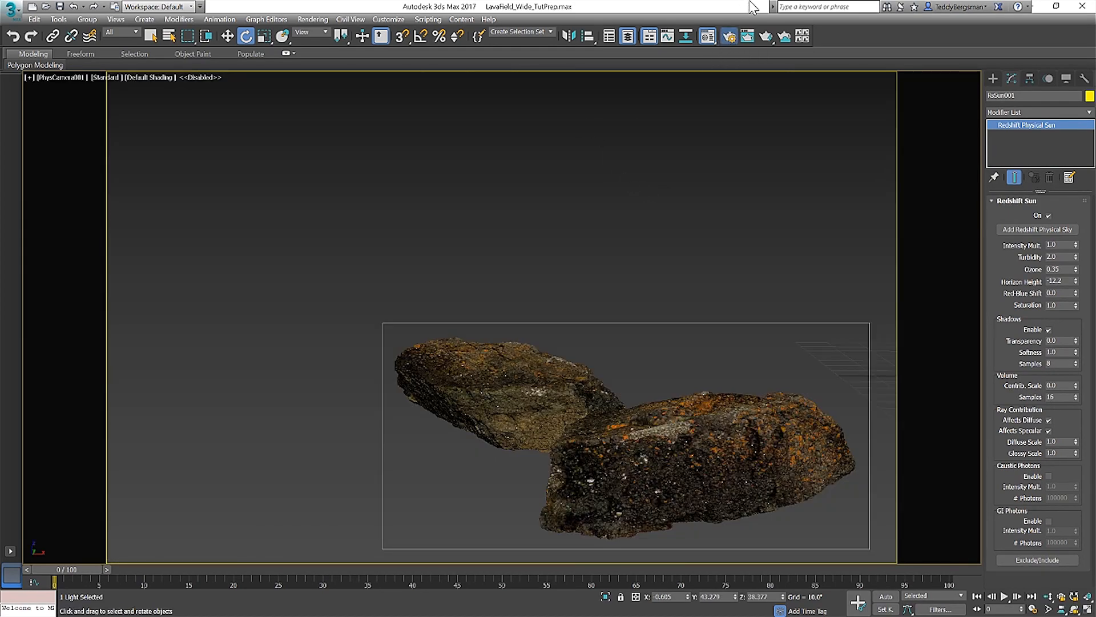
pyautogui.click(727, 35)
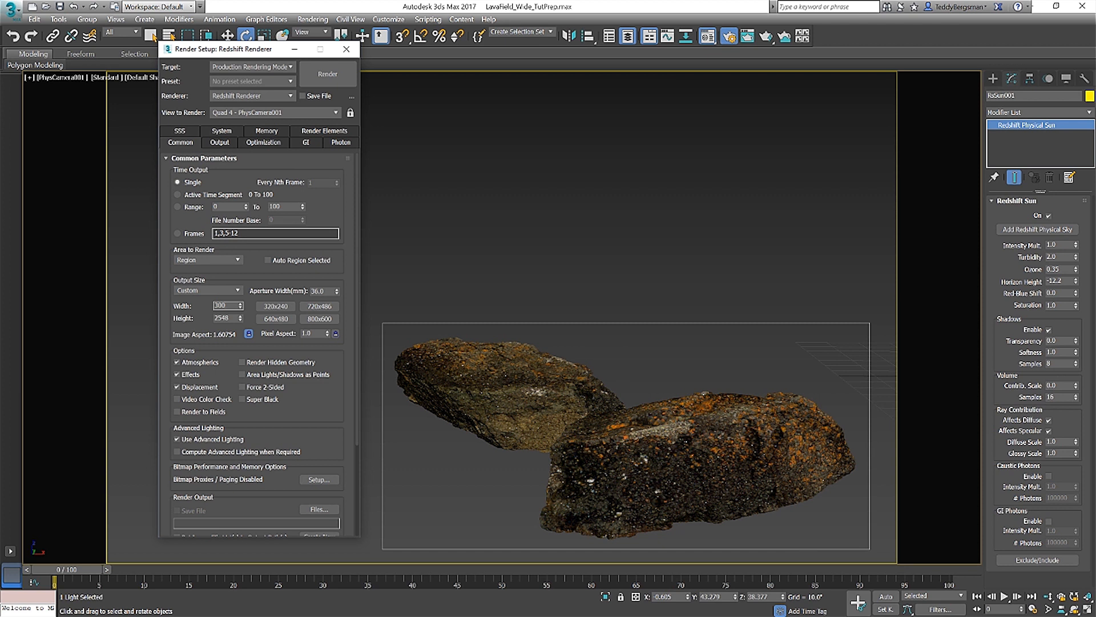
# - Set the output width to 3000, check GI and sampling settings, and render the camera view
pyautogui.write('3000')
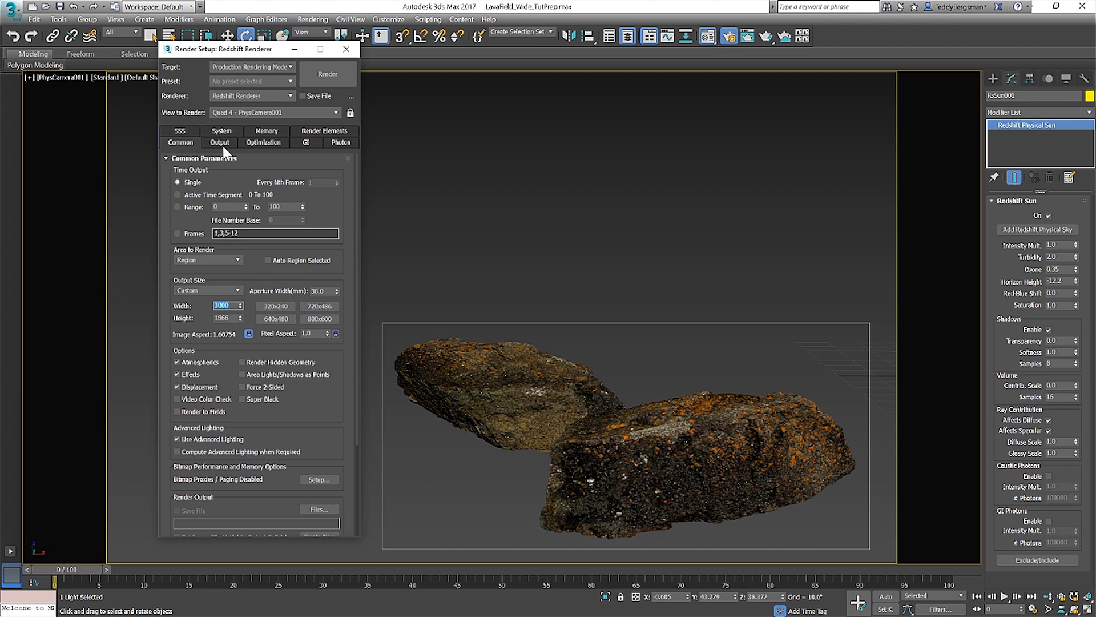
pyautogui.click(306, 141)
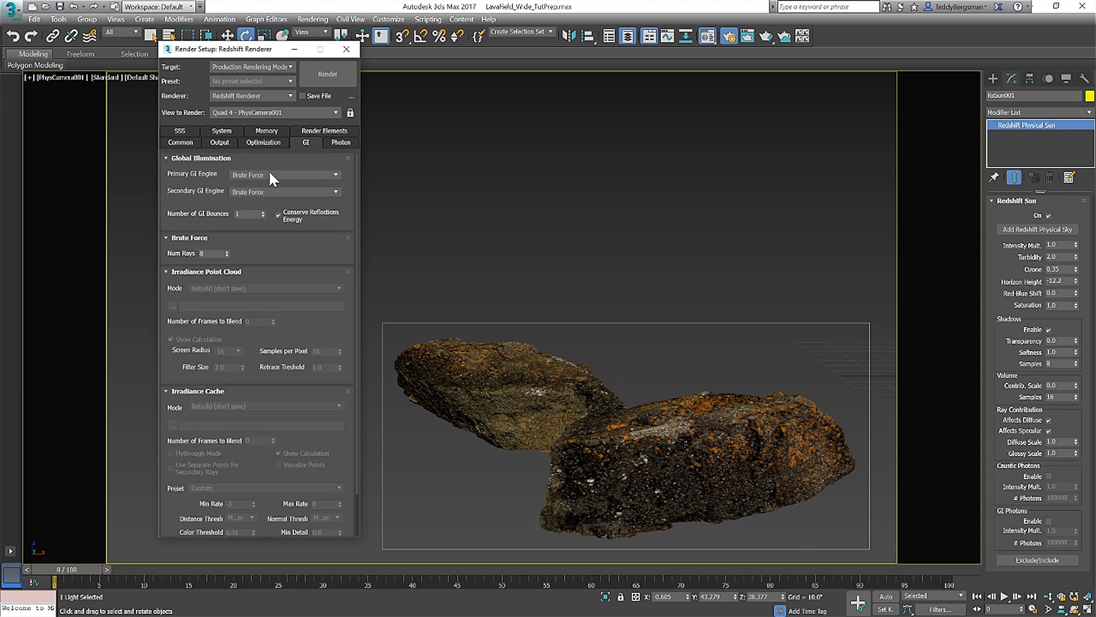
pyautogui.click(262, 143)
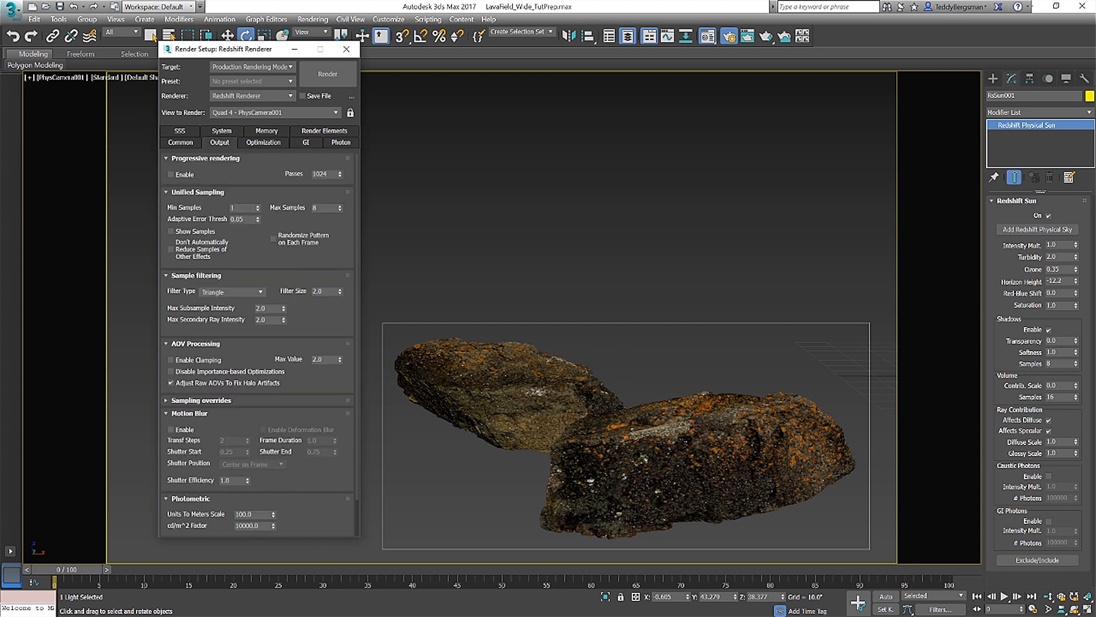
pyautogui.click(326, 73)
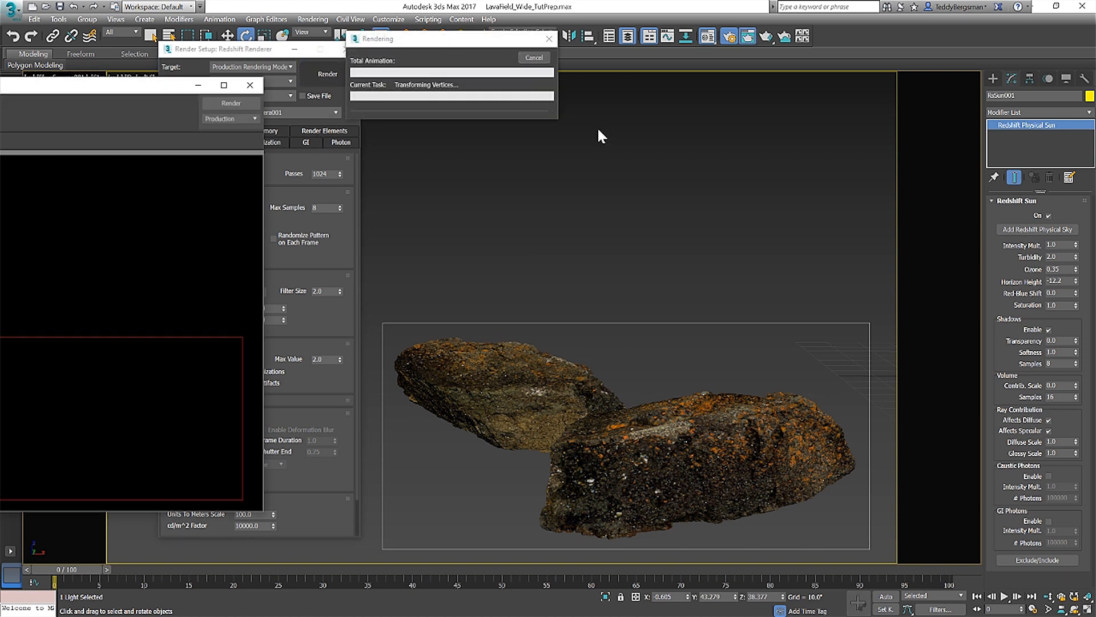
pyautogui.moveTo(151, 91)
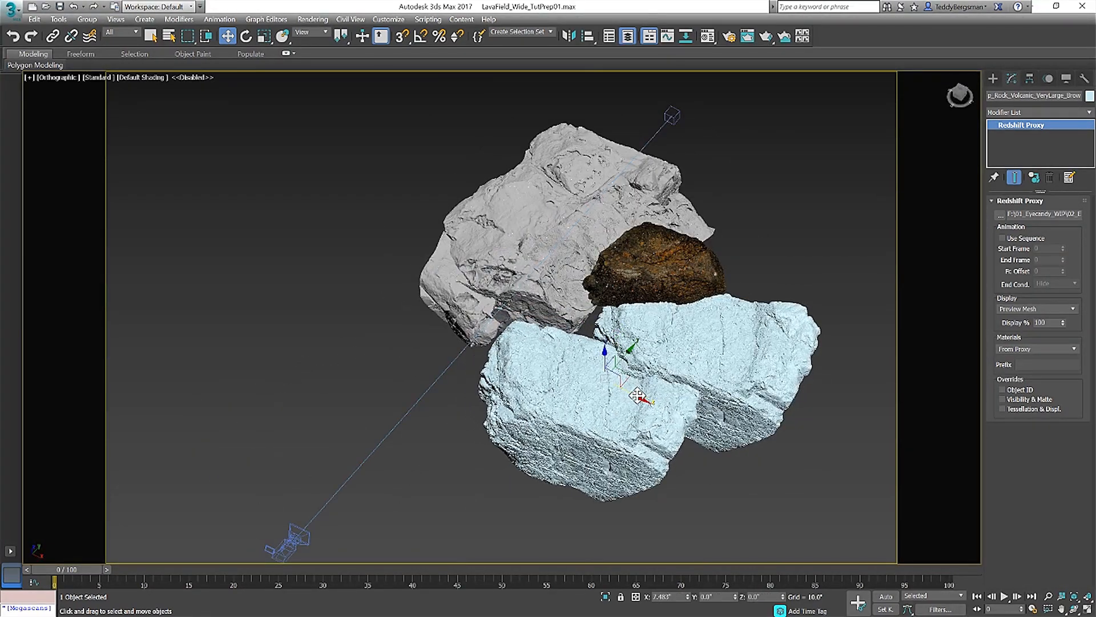
# - Move the volcanic rock proxies into a layered rock-wall formation seen through the camera
pyautogui.moveTo(636, 396); pyautogui.dragTo(720, 330)
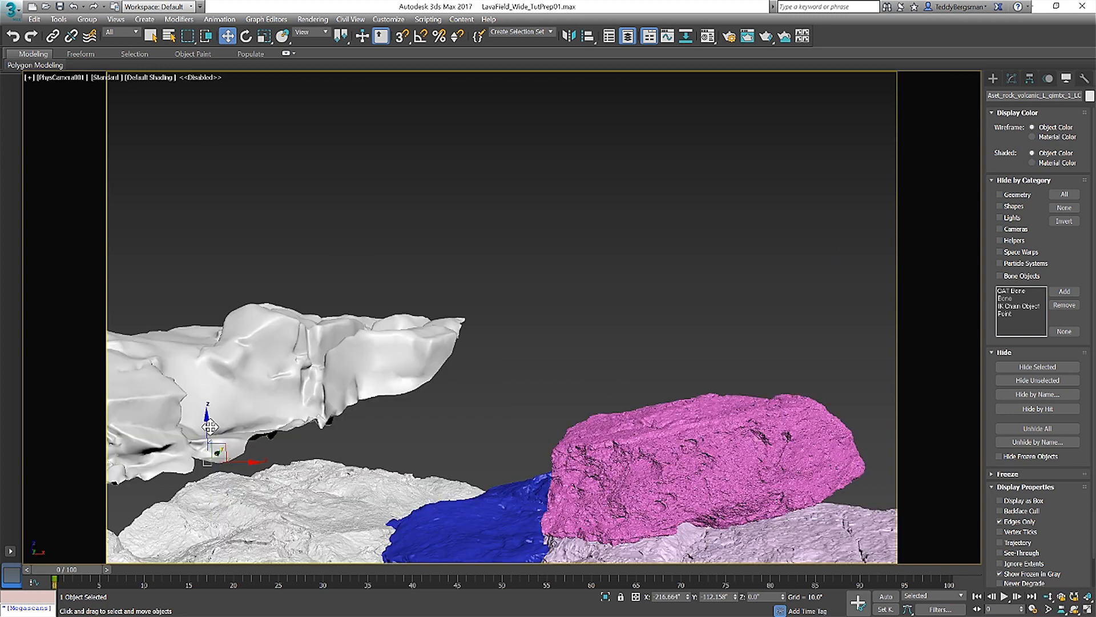
pyautogui.moveTo(210, 426); pyautogui.dragTo(231, 541)
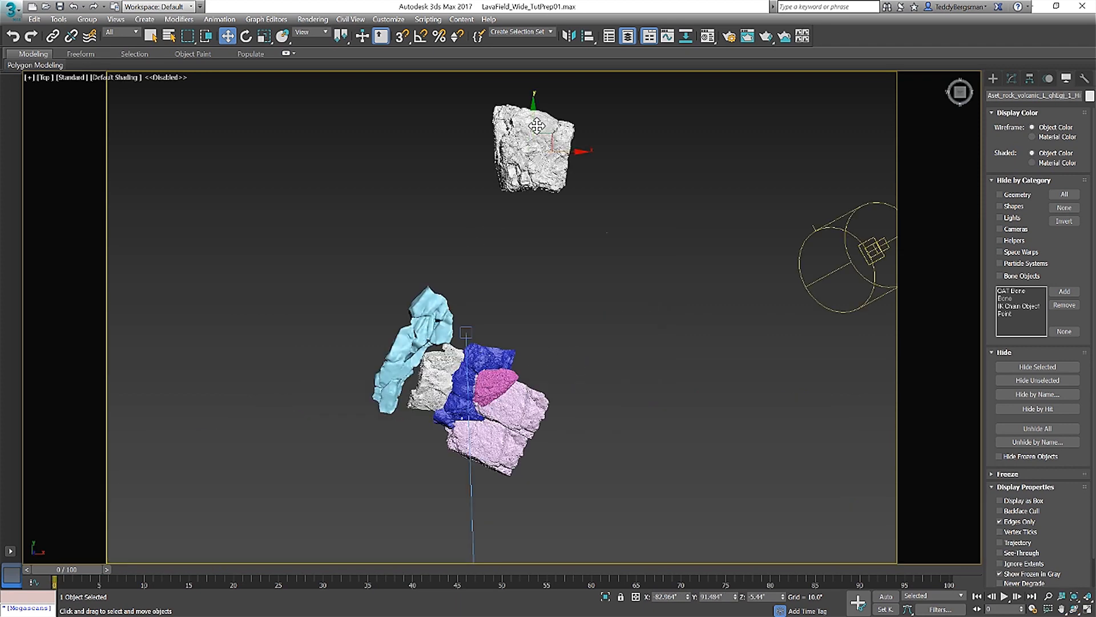
pyautogui.moveTo(534, 144); pyautogui.dragTo(550, 311)
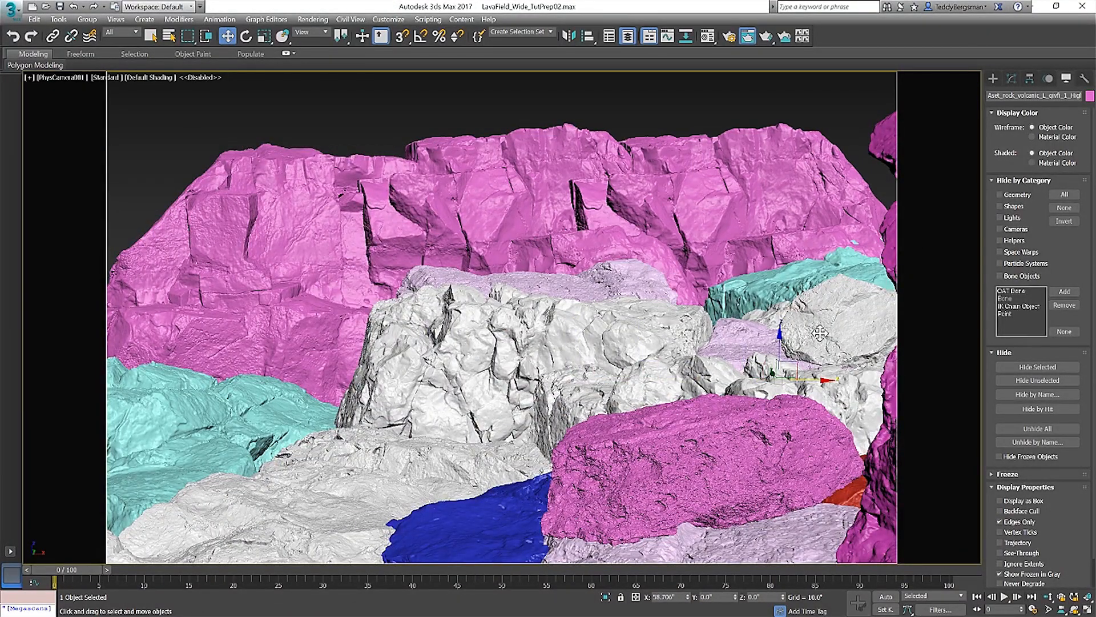
pyautogui.moveTo(821, 332); pyautogui.dragTo(780, 339)
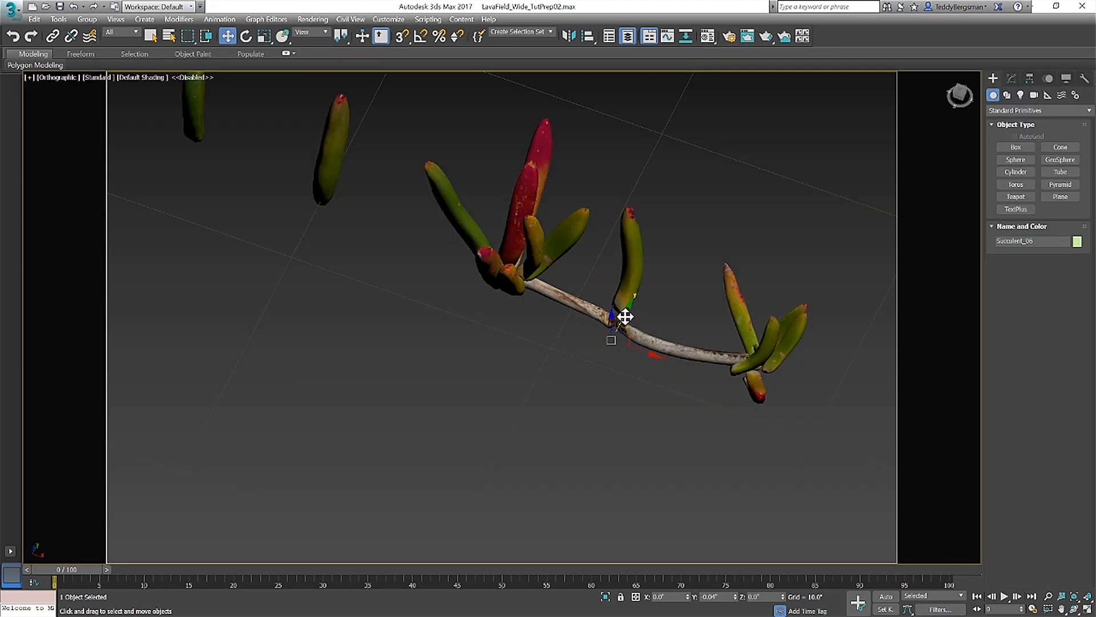
# - Move and rotate the succulent branch and position the moss patch on the rock
pyautogui.moveTo(625, 317); pyautogui.dragTo(452, 247)
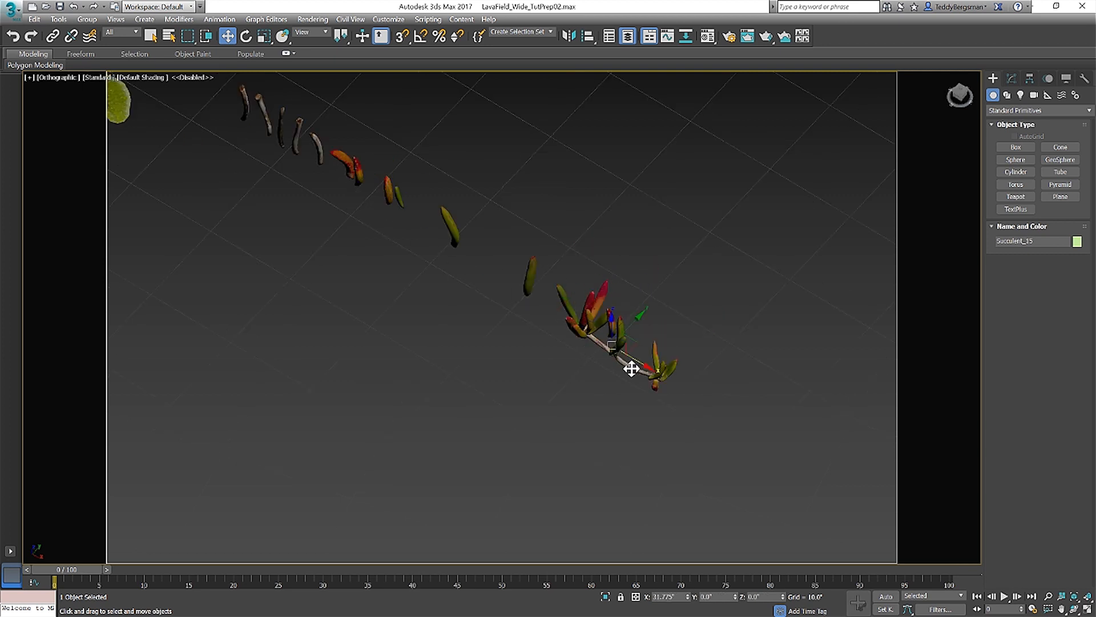
pyautogui.click(243, 36)
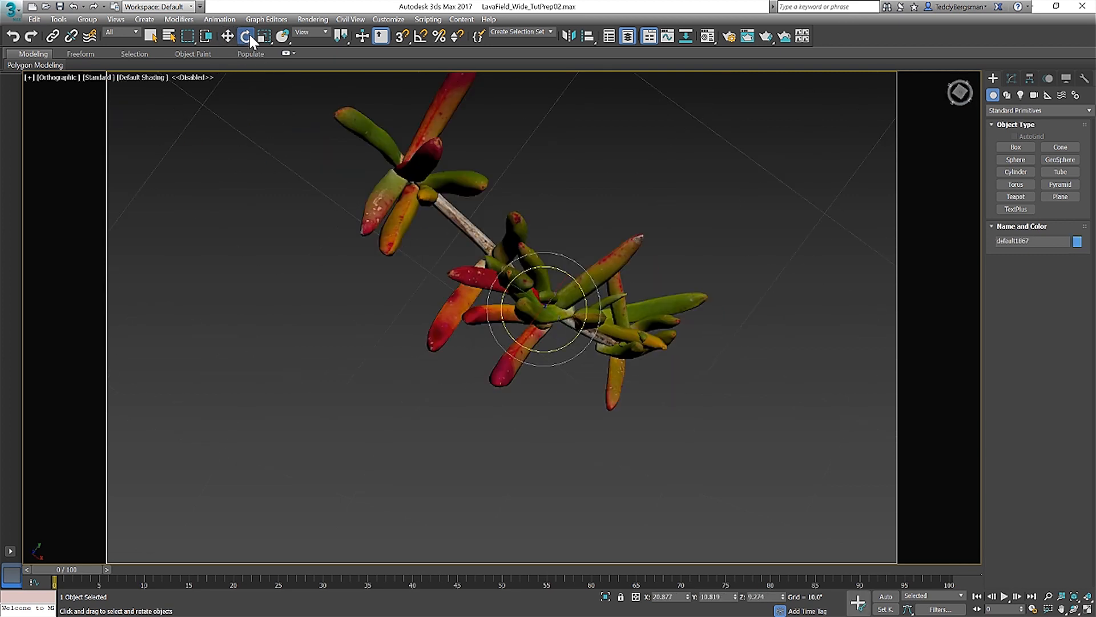
pyautogui.click(228, 32)
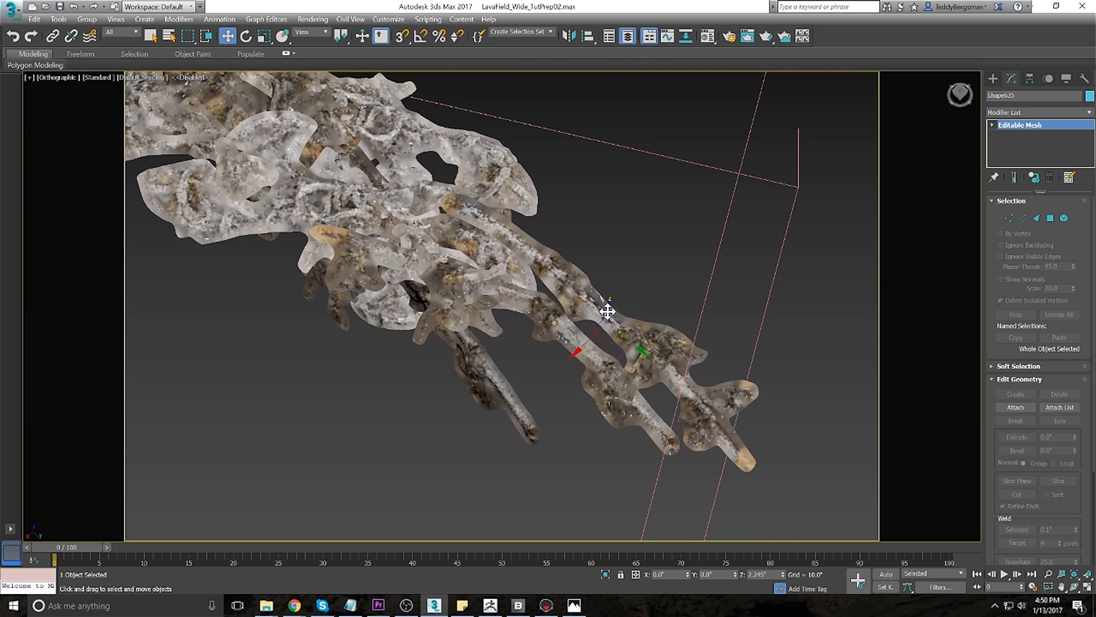
pyautogui.moveTo(606, 311); pyautogui.dragTo(534, 276)
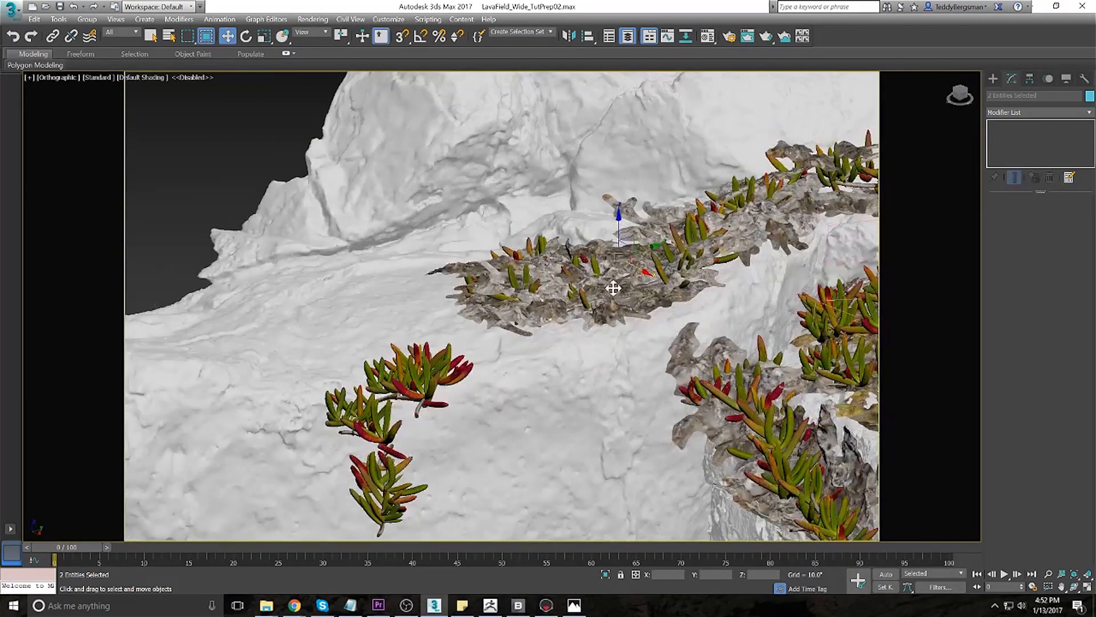
# - Lower the succulent group onto the moss, open the group and seat individual plants
pyautogui.moveTo(613, 288); pyautogui.dragTo(627, 250)
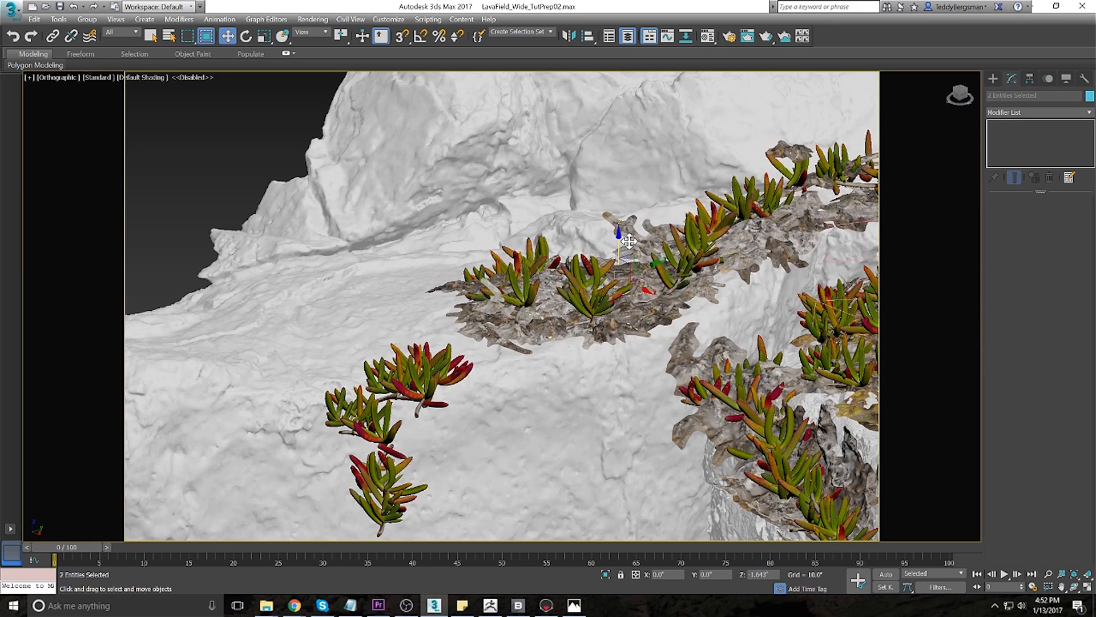
pyautogui.moveTo(622, 241); pyautogui.dragTo(625, 263)
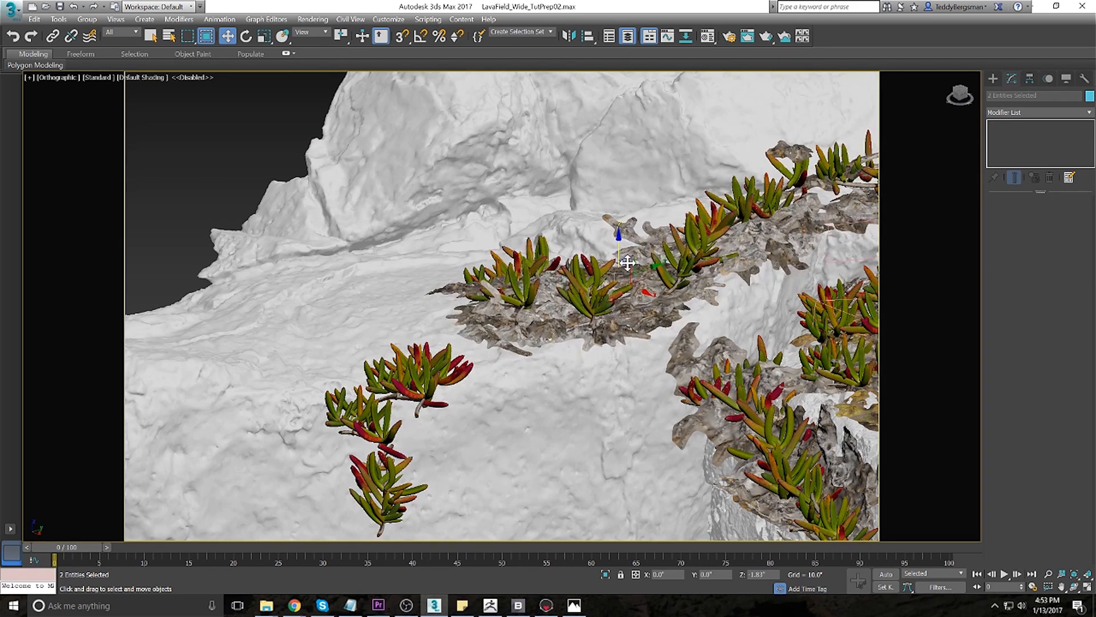
pyautogui.click(87, 18)
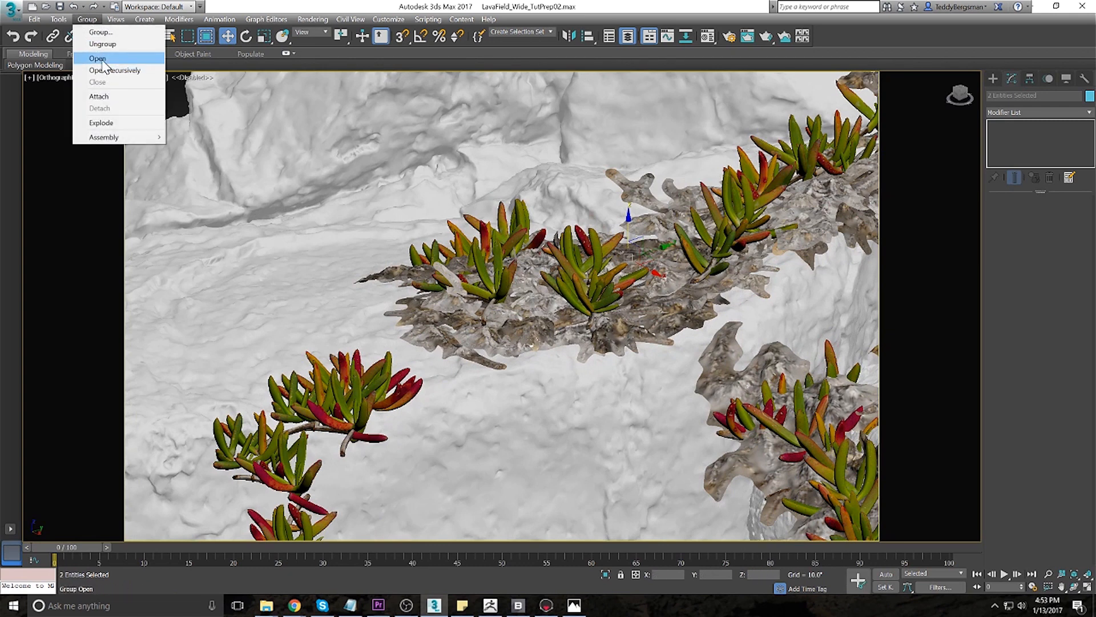
pyautogui.click(101, 57)
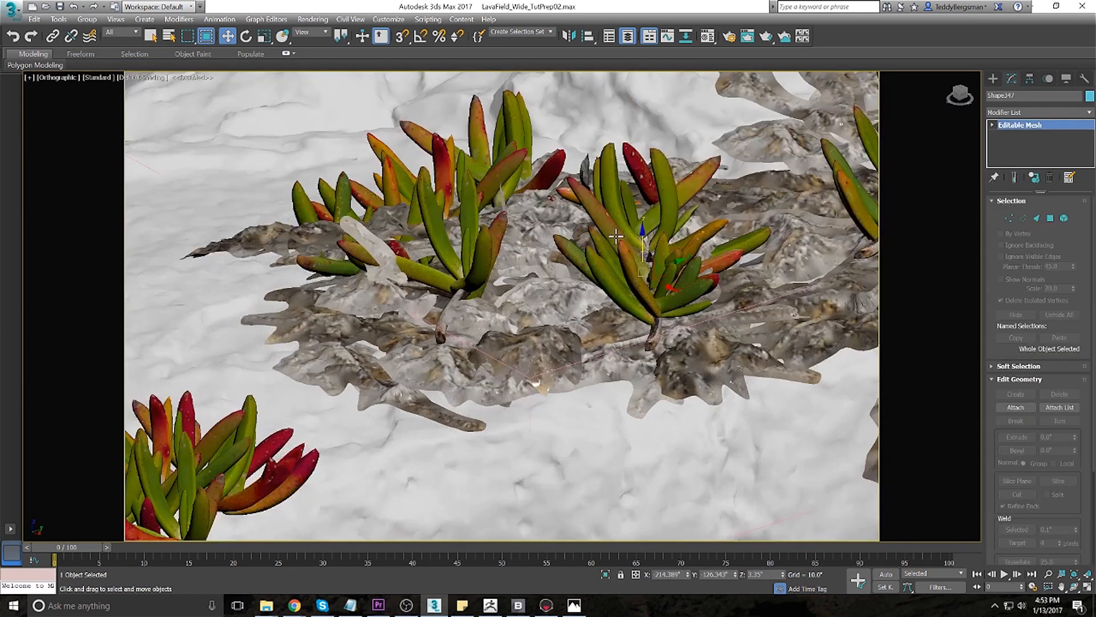
pyautogui.moveTo(617, 235); pyautogui.dragTo(648, 225)
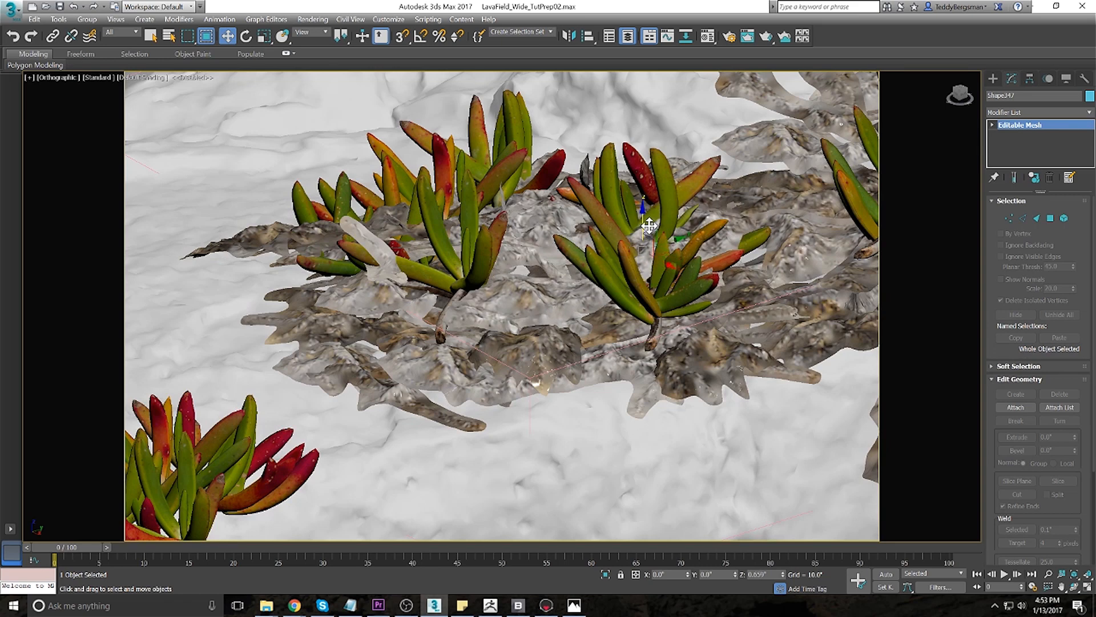
pyautogui.rightClick(312, 407)
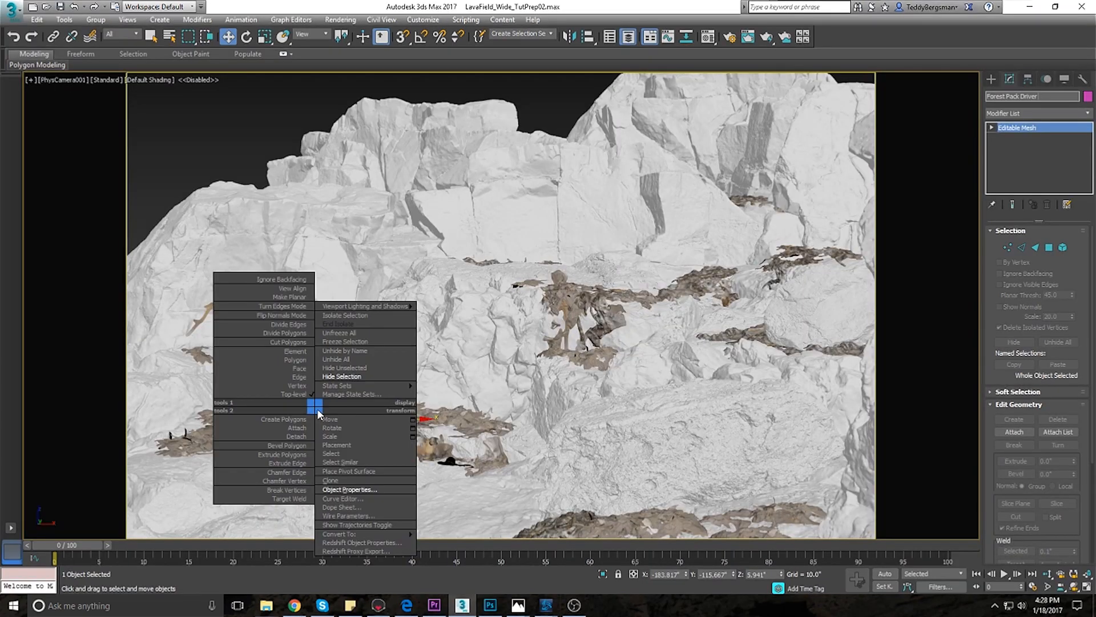
# - Display the Forest Pack scatter as a point cloud and render the succulent-covered wall
pyautogui.click(349, 488)
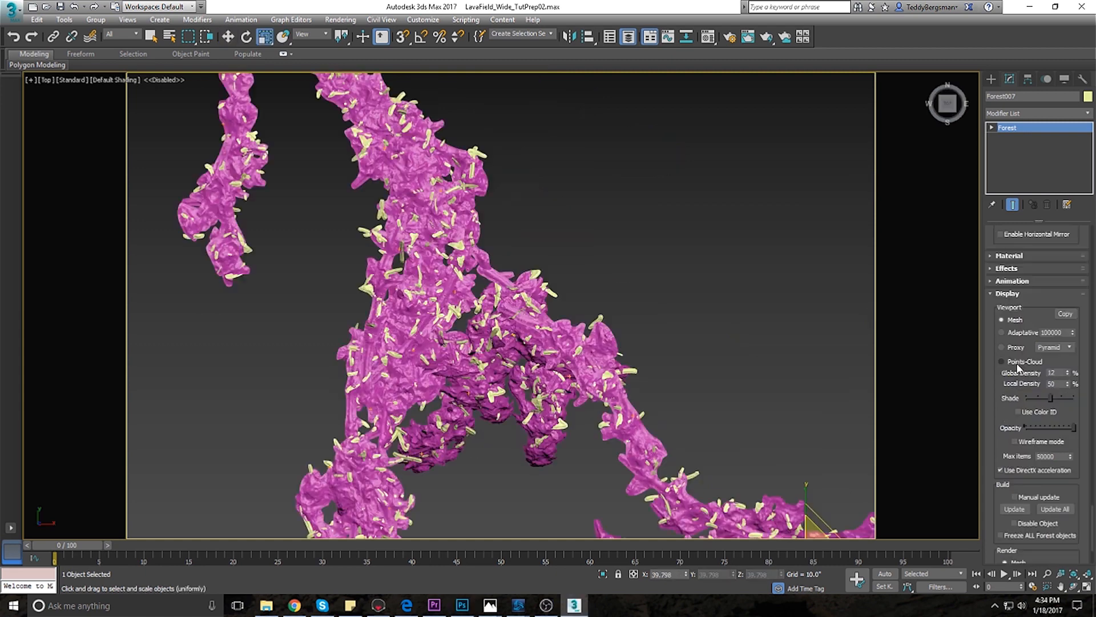
pyautogui.click(1000, 360)
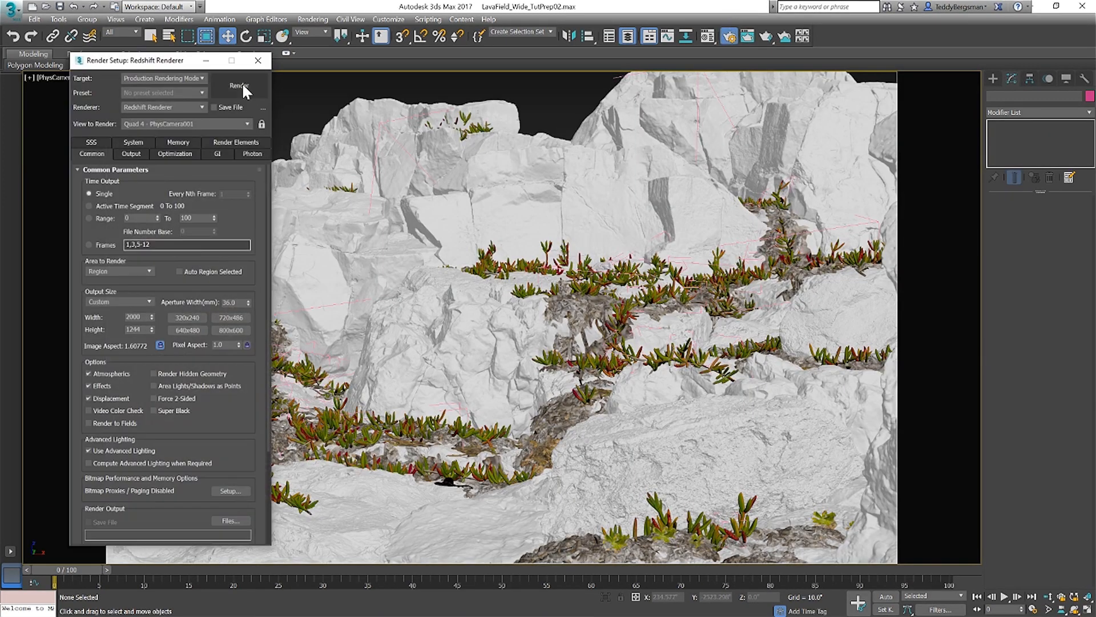
pyautogui.click(239, 86)
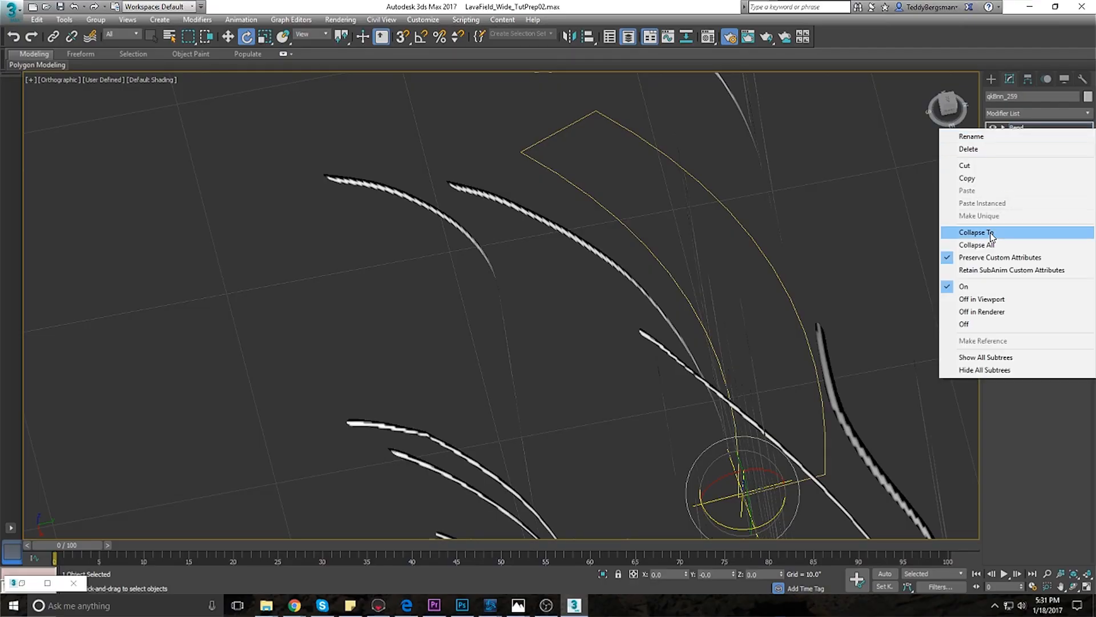
# - Add the reed objects to the grass Forest scatter and link it to PhysCamera001
pyautogui.click(977, 233)
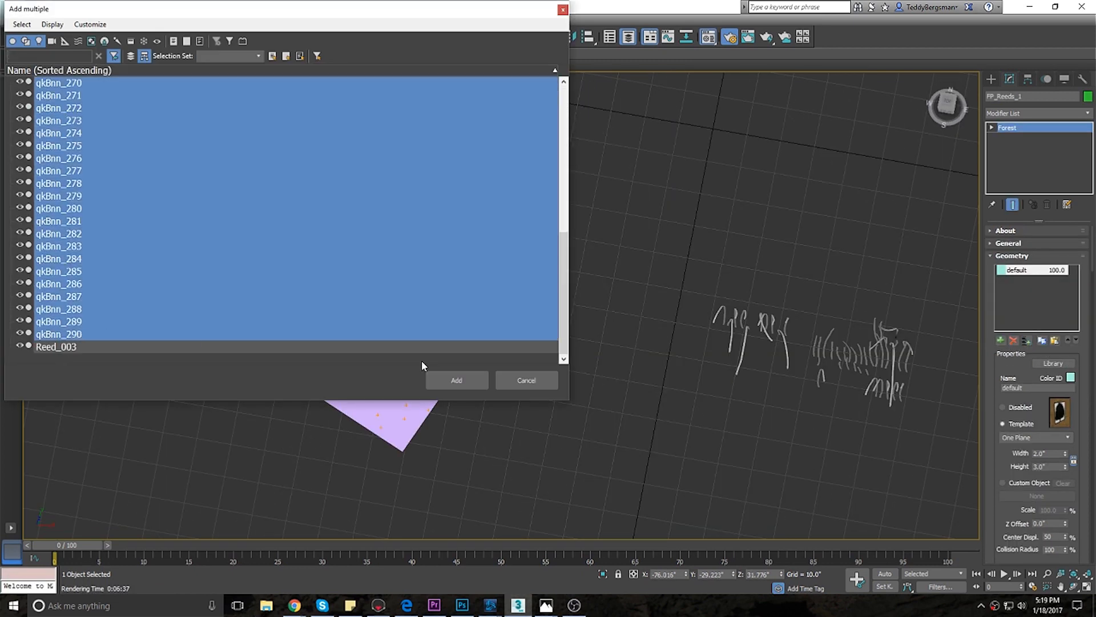
pyautogui.click(457, 380)
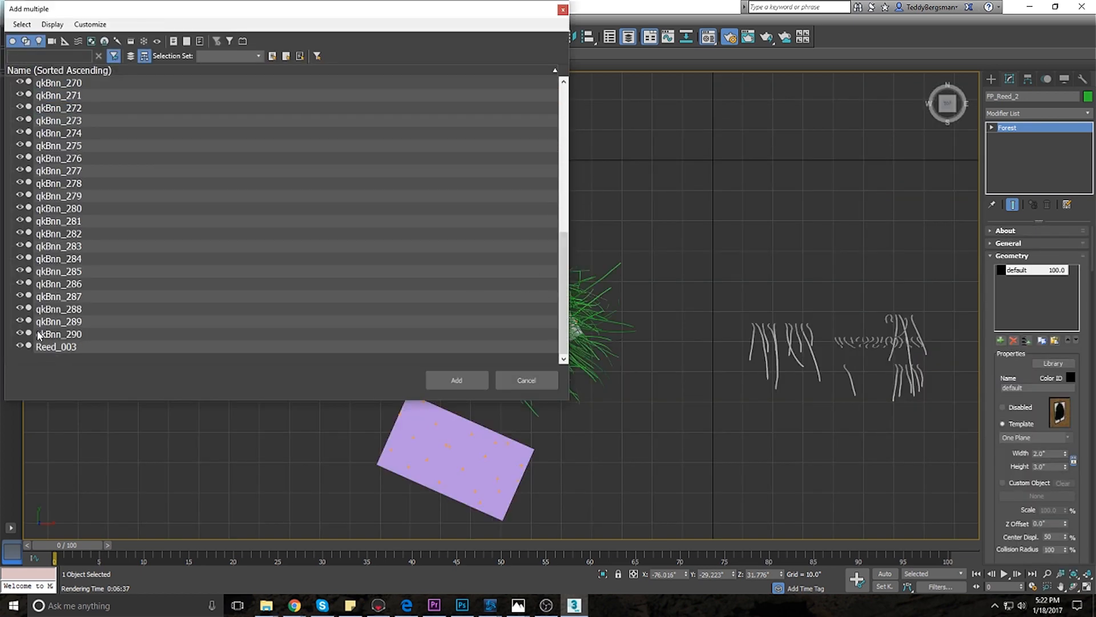
pyautogui.click(457, 380)
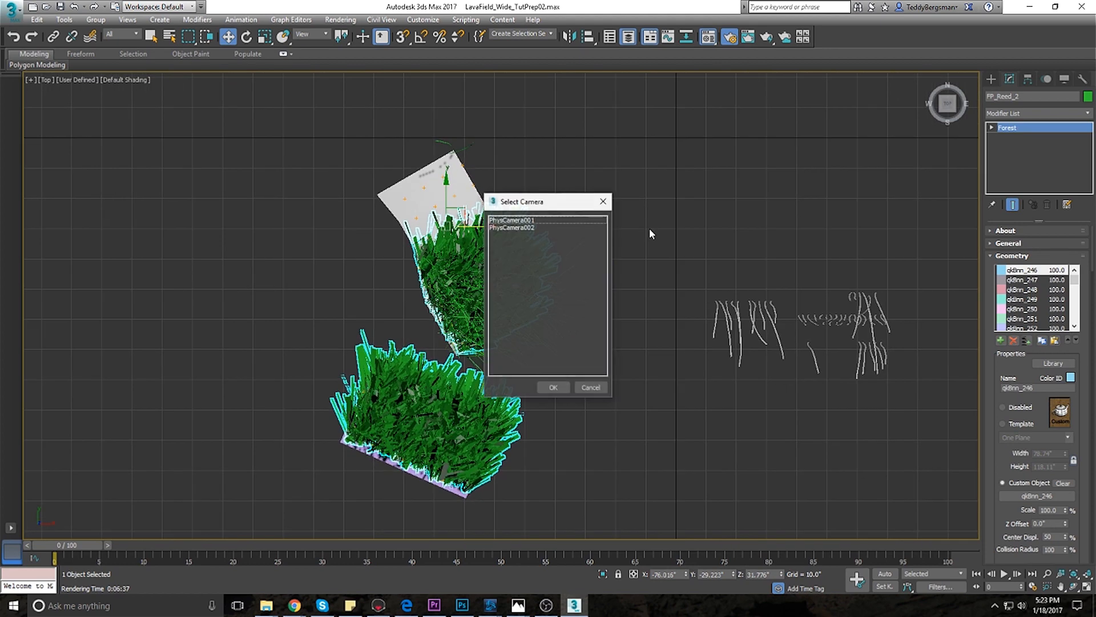
pyautogui.click(554, 388)
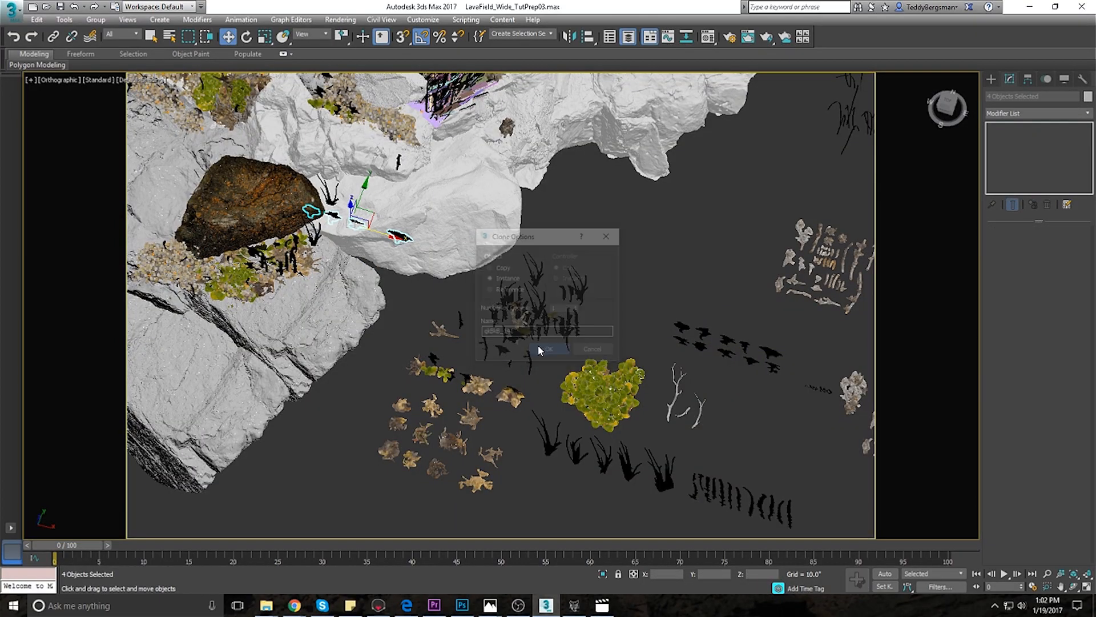
# - Confirm cloning the four selected plant pieces
pyautogui.click(550, 349)
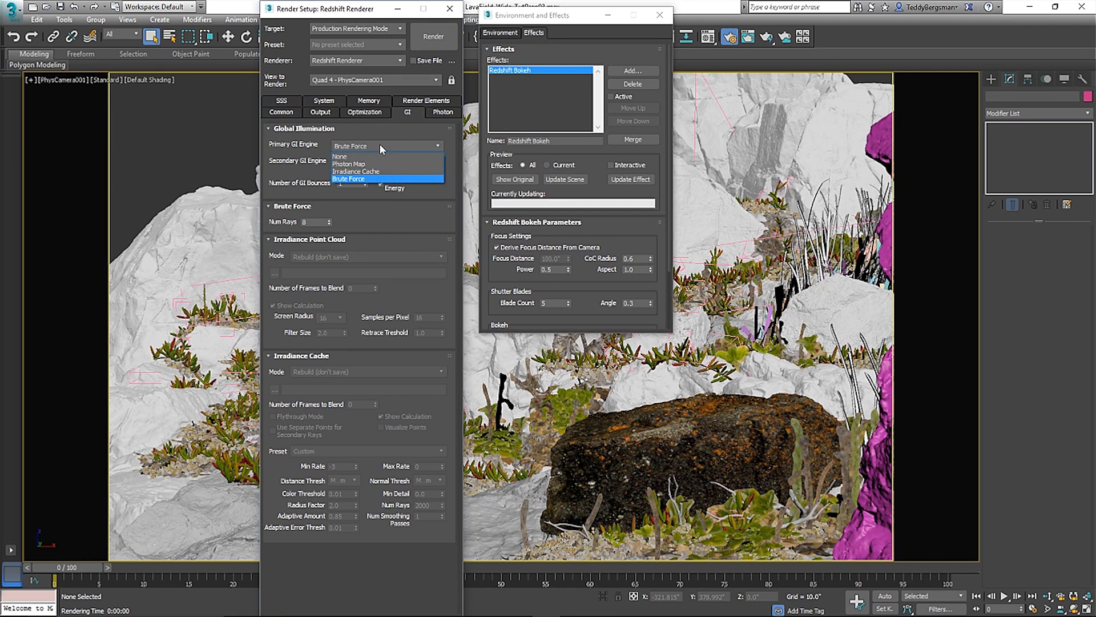
# - Keep Brute Force primary GI and raise Redshift Max Samples to 32
pyautogui.click(349, 178)
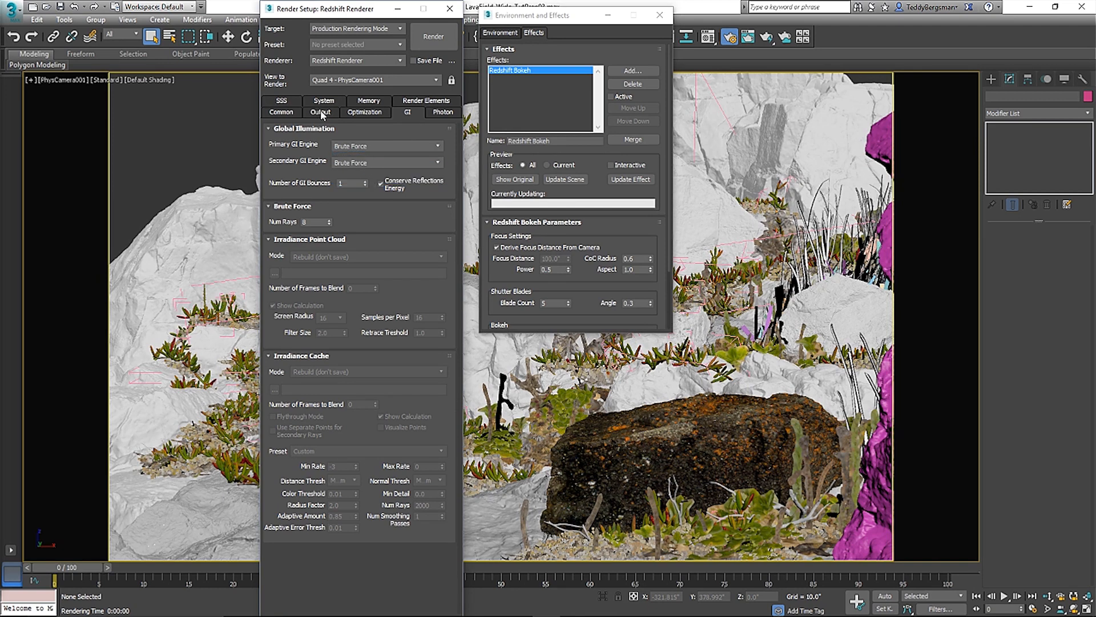
pyautogui.click(320, 112)
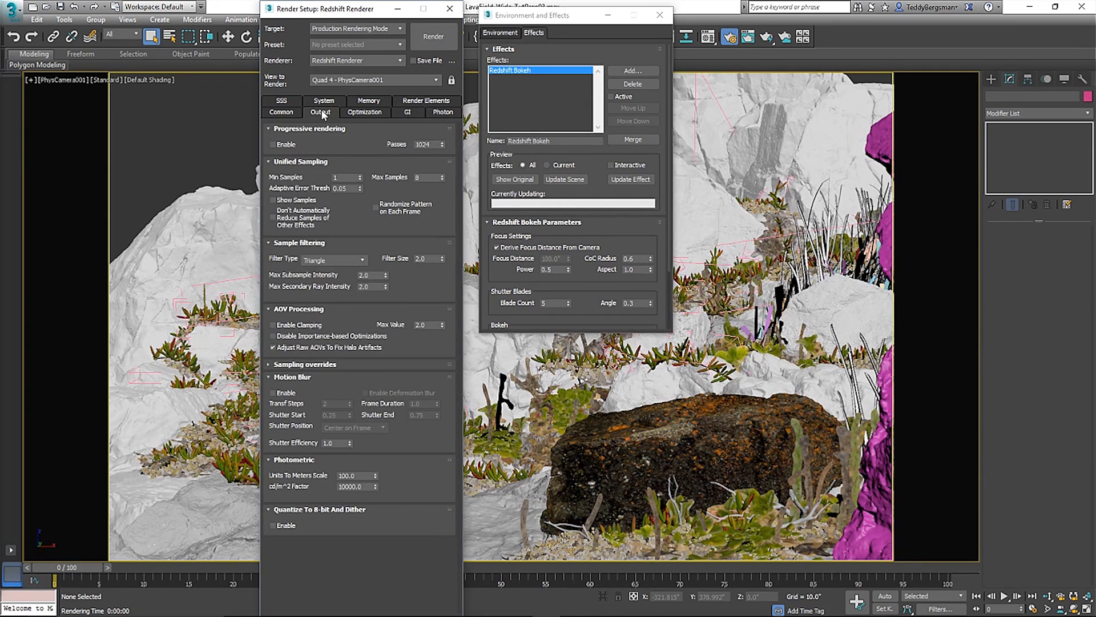
pyautogui.click(426, 177)
pyautogui.write('32')
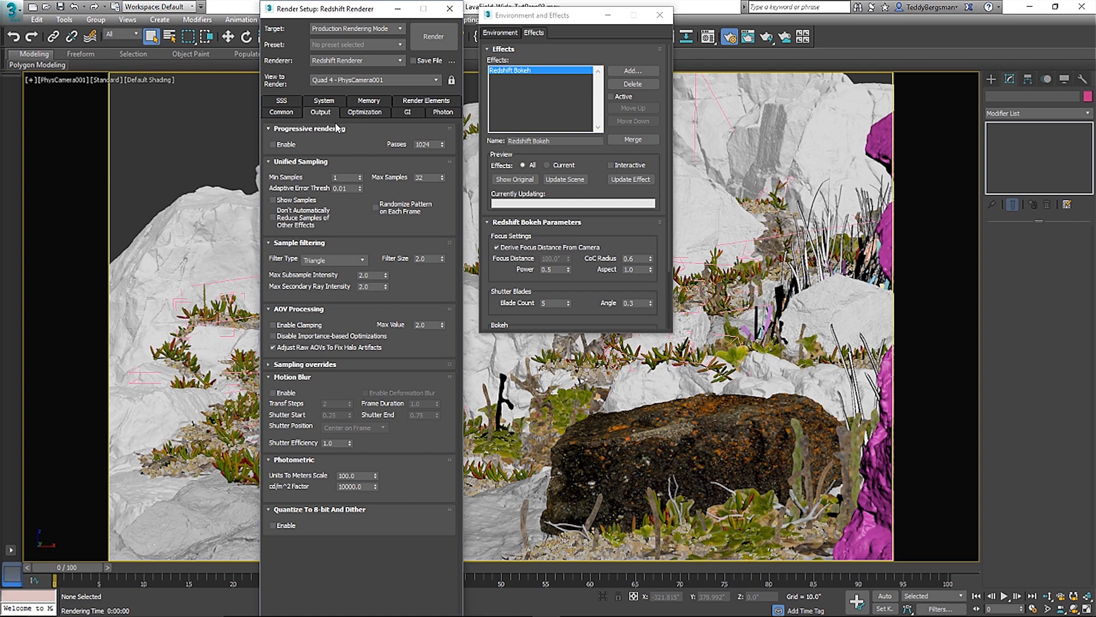
# - Review the System and Optimization settings, adjusting maximum trace depth, before rendering
pyautogui.click(324, 101)
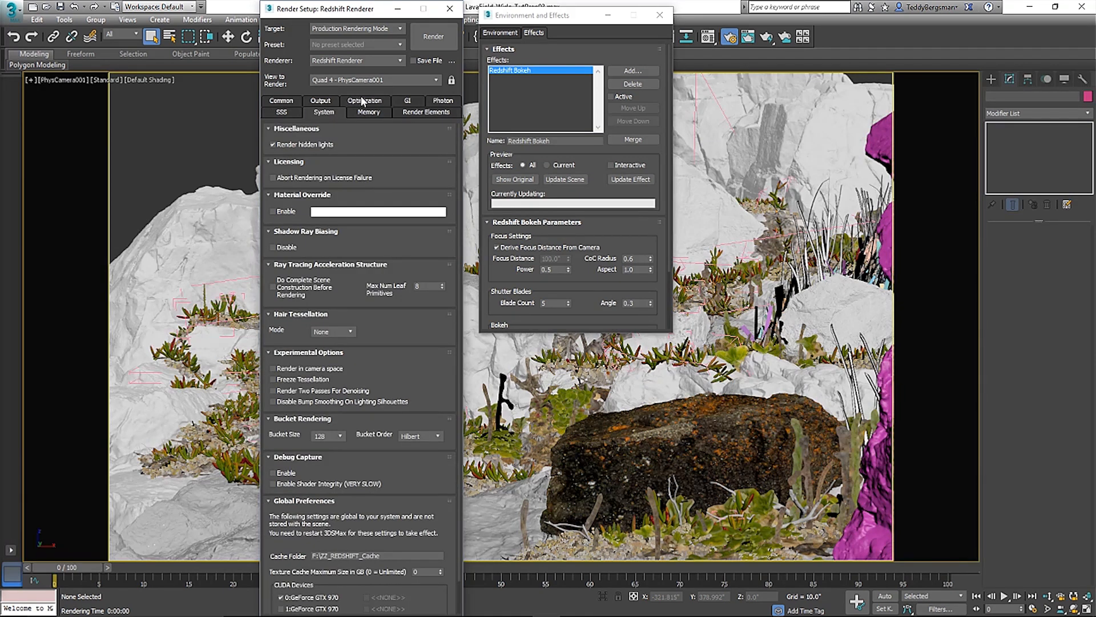
pyautogui.moveTo(390, 329)
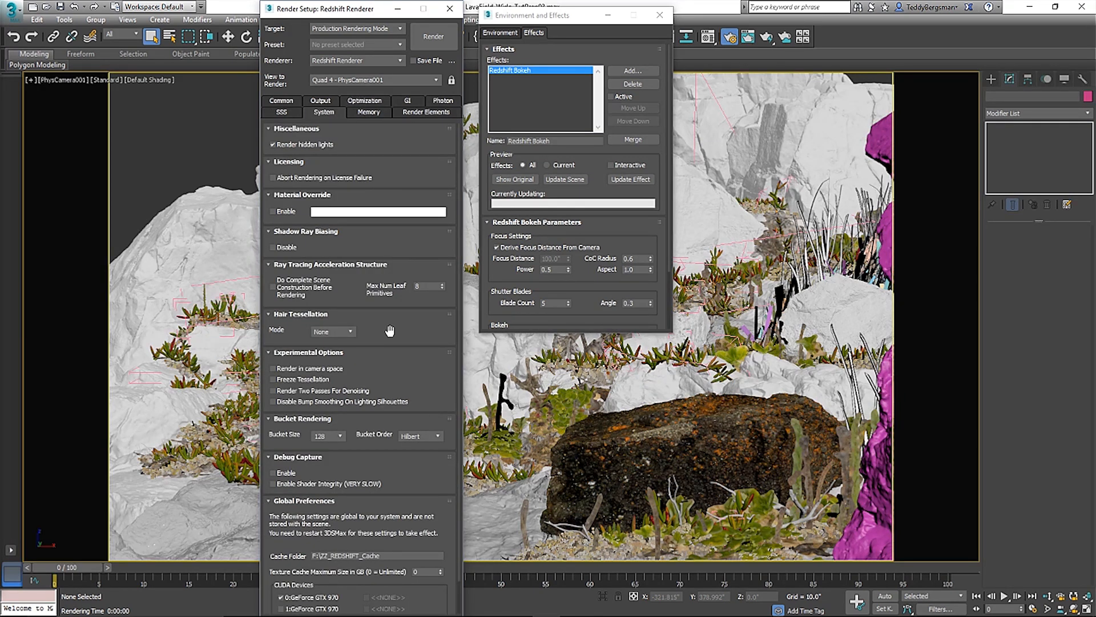
pyautogui.click(365, 112)
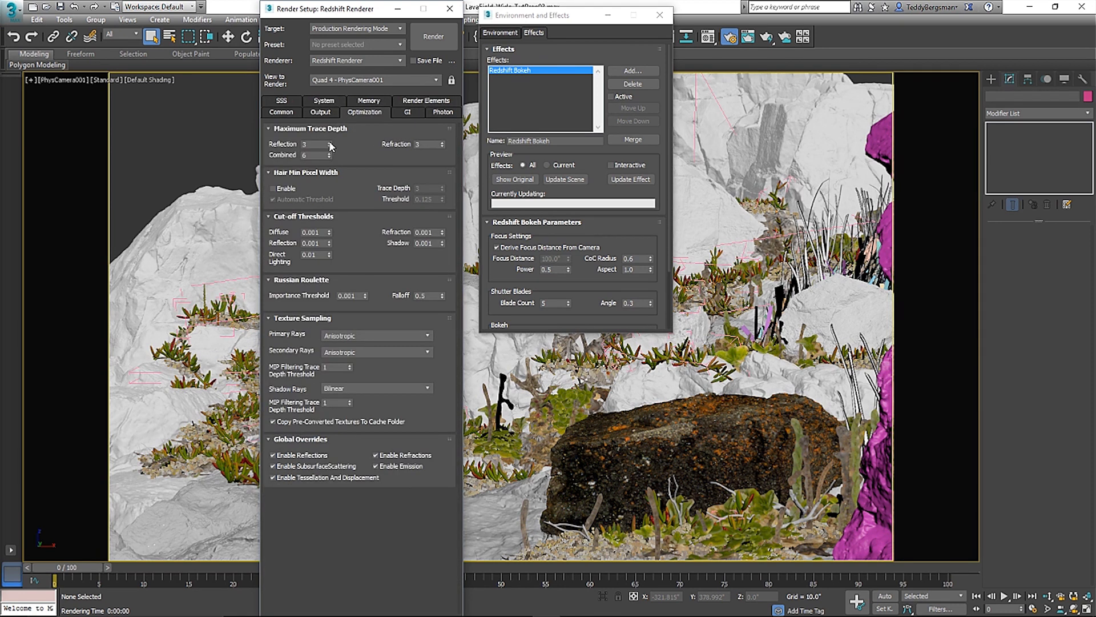
pyautogui.click(333, 142)
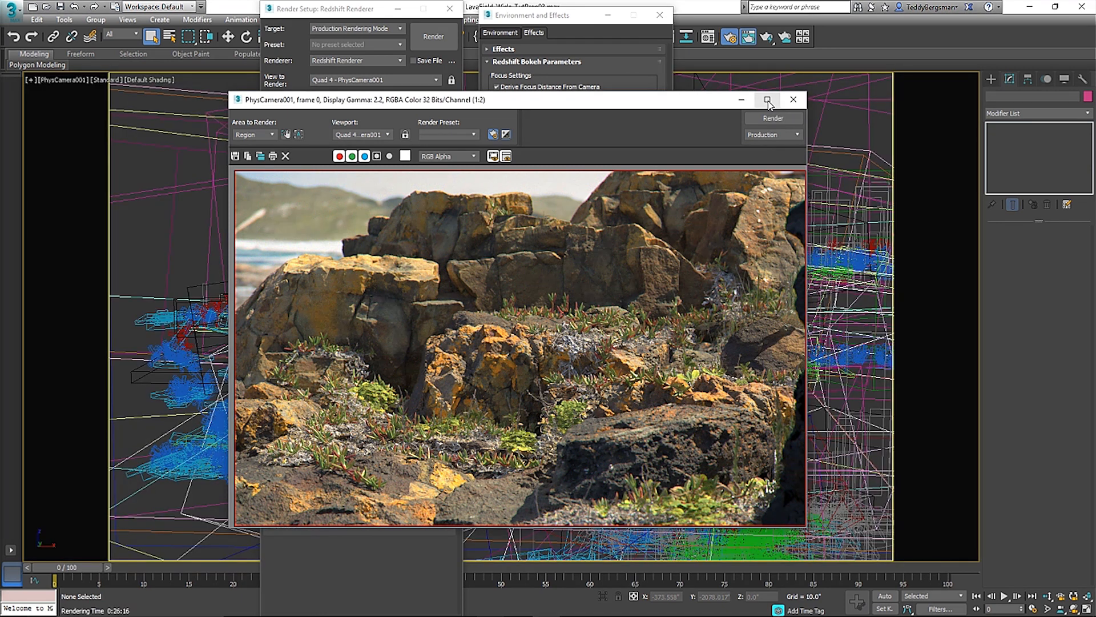
# - Maximize the Rendered Frame Window to fill the screen
pyautogui.click(767, 99)
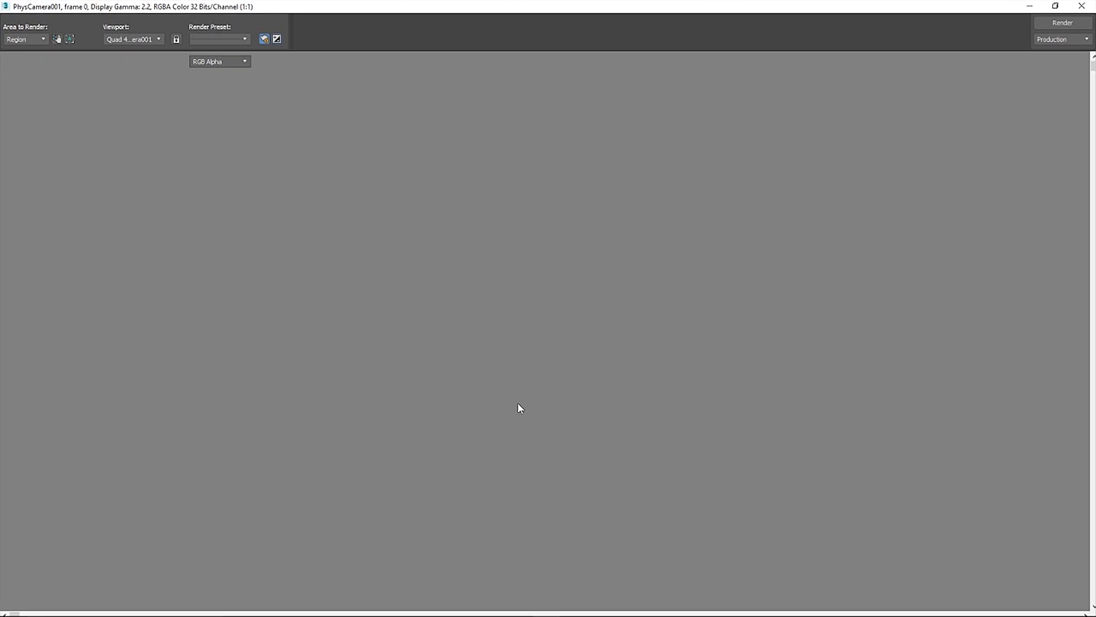
pyautogui.click(1061, 22)
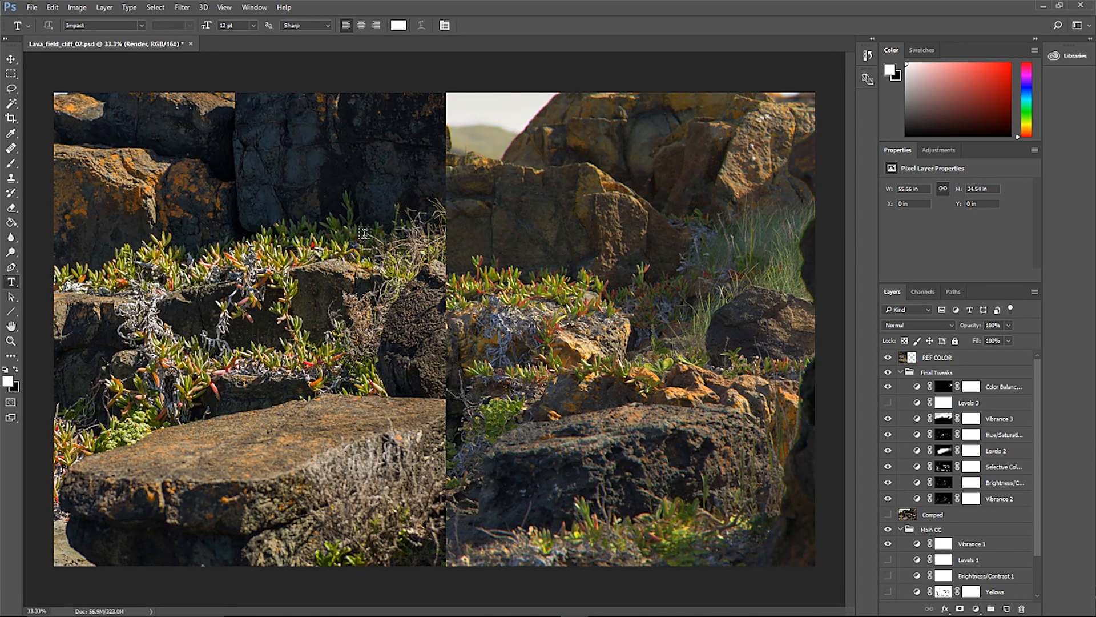
# - Zoom into the render-vs-reference comparison and inspect Color Lookup 1's film-stock 3DLUT at 40% fill
pyautogui.click(889, 357)
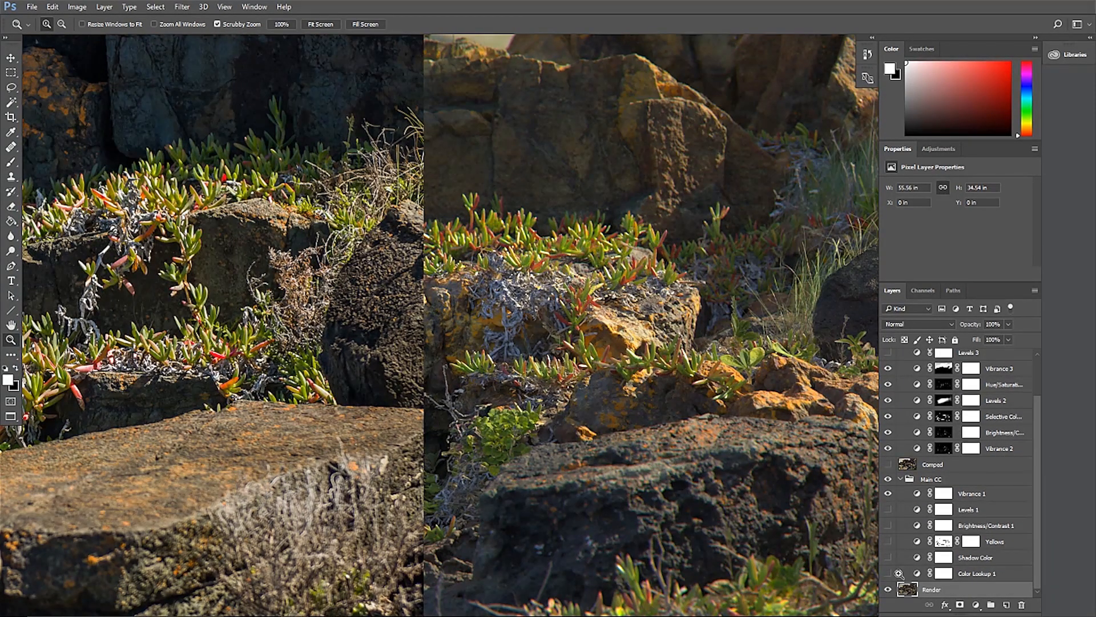
pyautogui.click(889, 574)
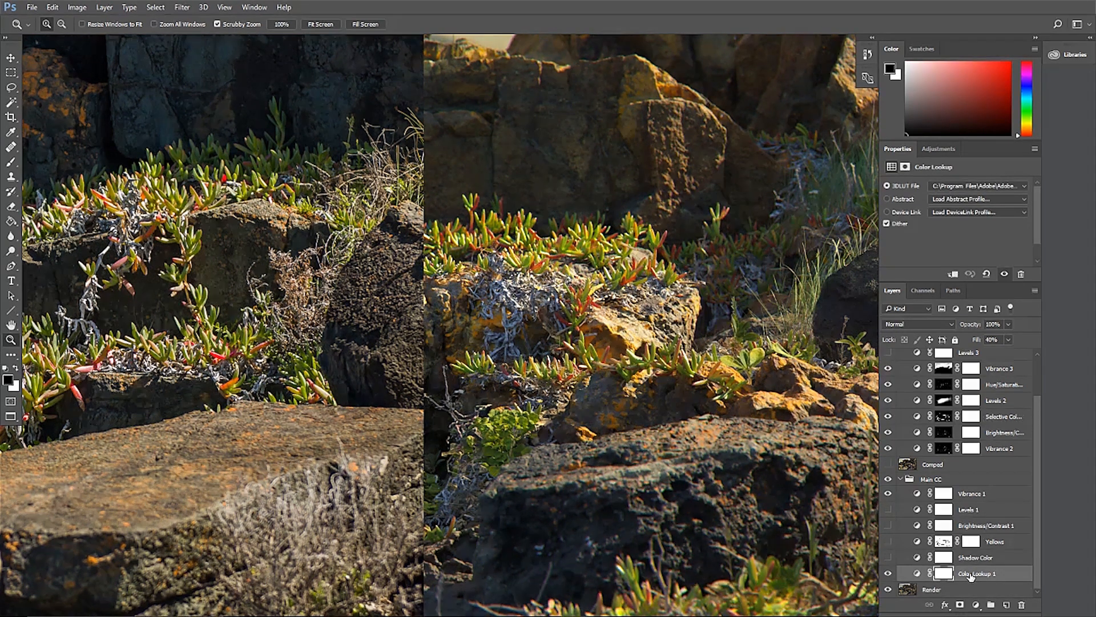
pyautogui.click(1027, 186)
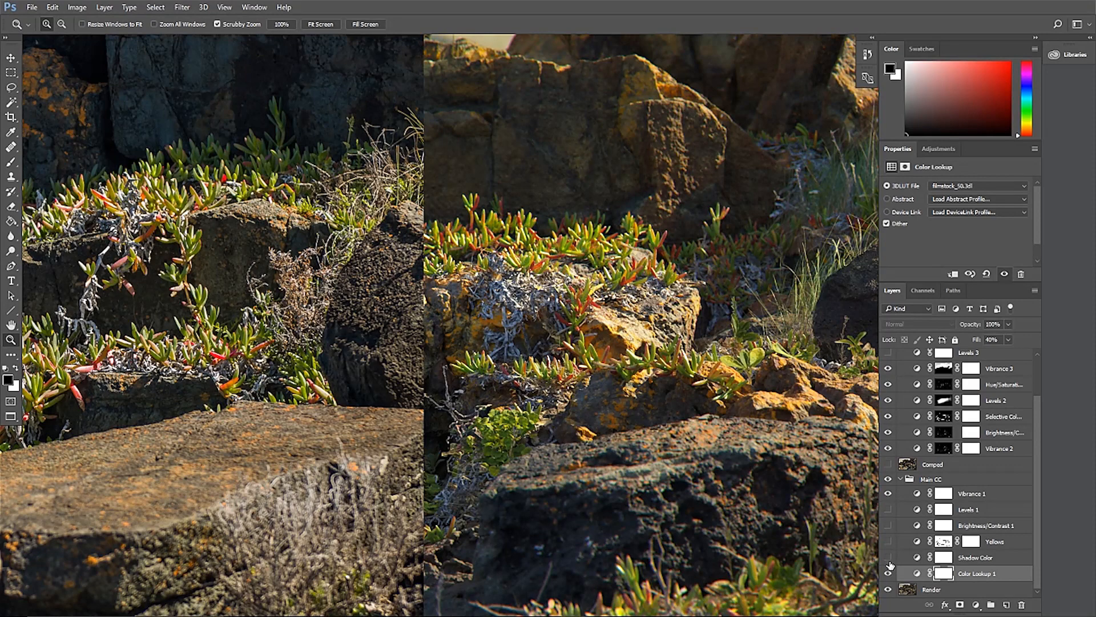
# - Review the Shadow Color selective adjustment on the Blacks range
pyautogui.click(976, 557)
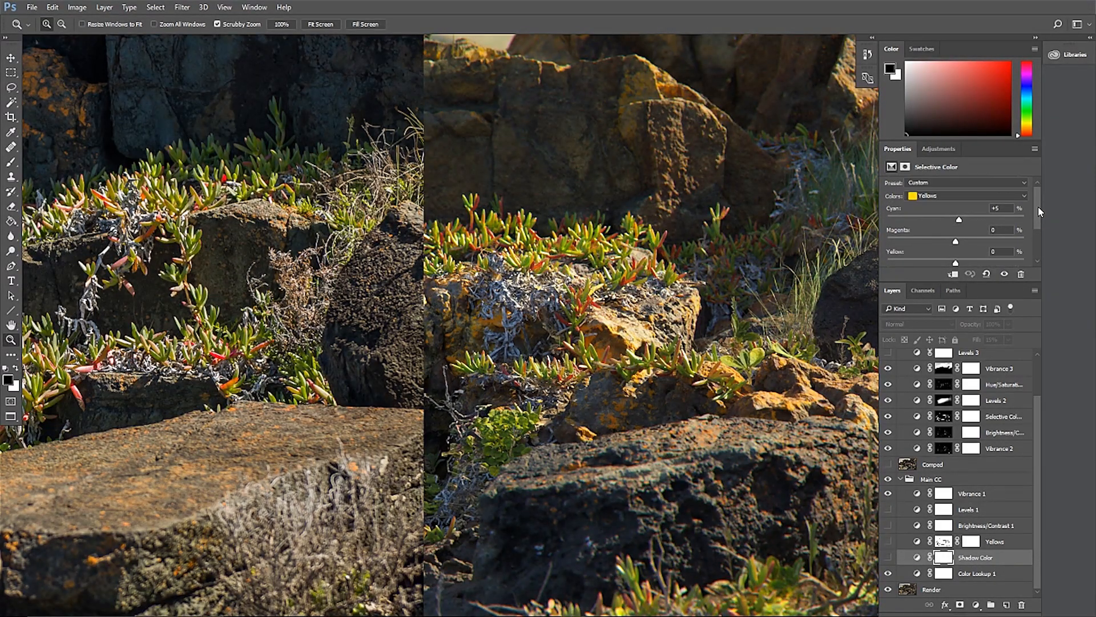
pyautogui.click(965, 196)
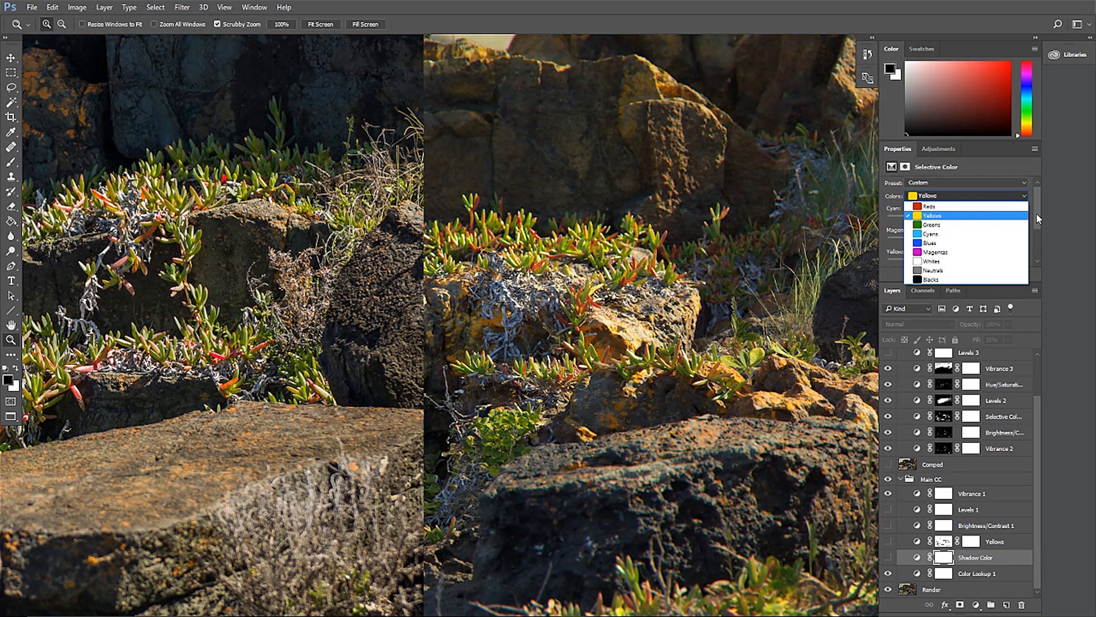
pyautogui.moveTo(964, 279)
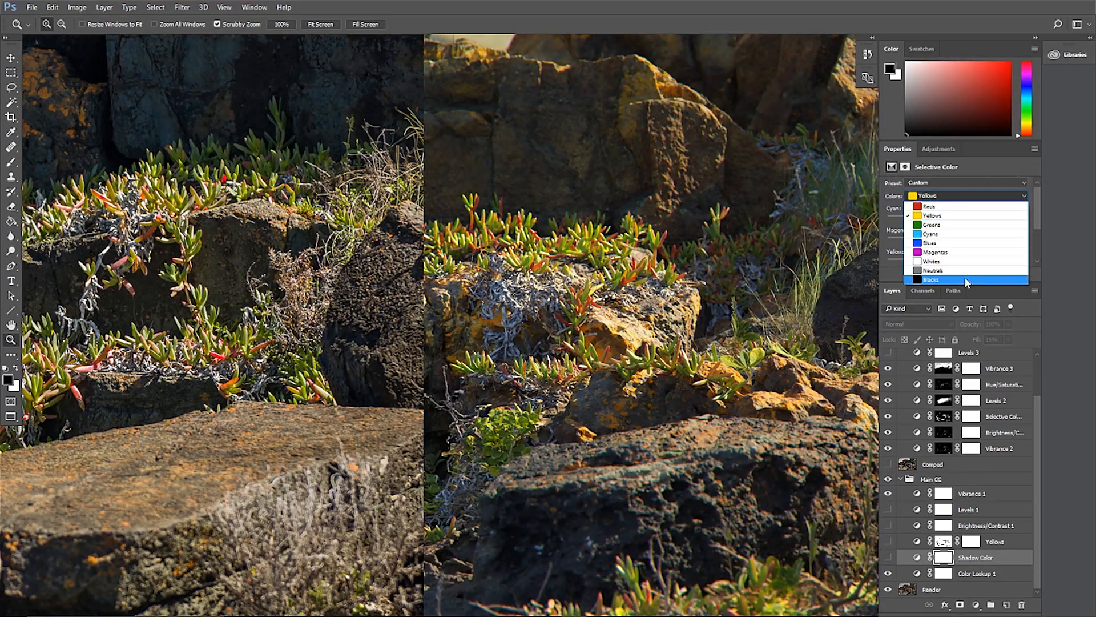
pyautogui.click(930, 280)
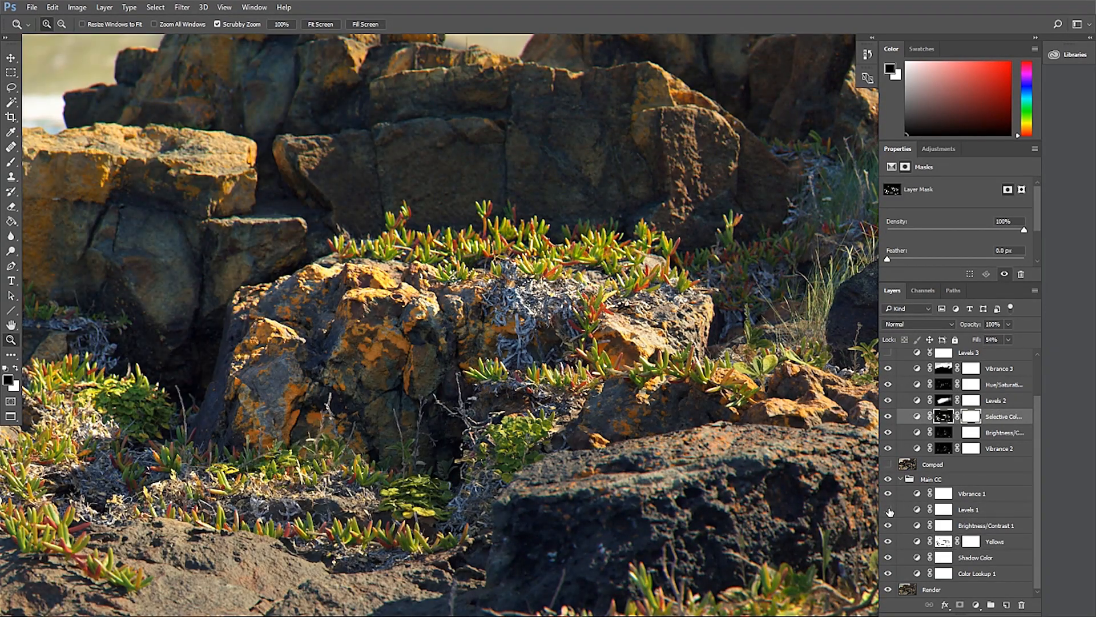
# - Check Levels 1, then the final Selective Color's Yellows: Cyan −17, Magenta −10, Yellow +46
pyautogui.click(984, 512)
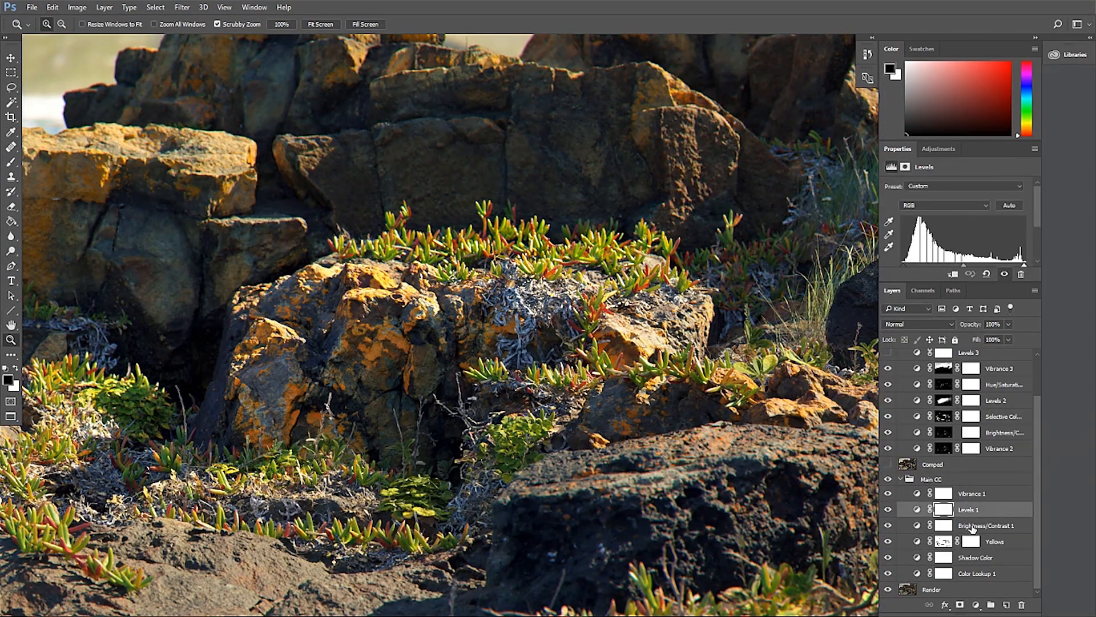
pyautogui.click(992, 524)
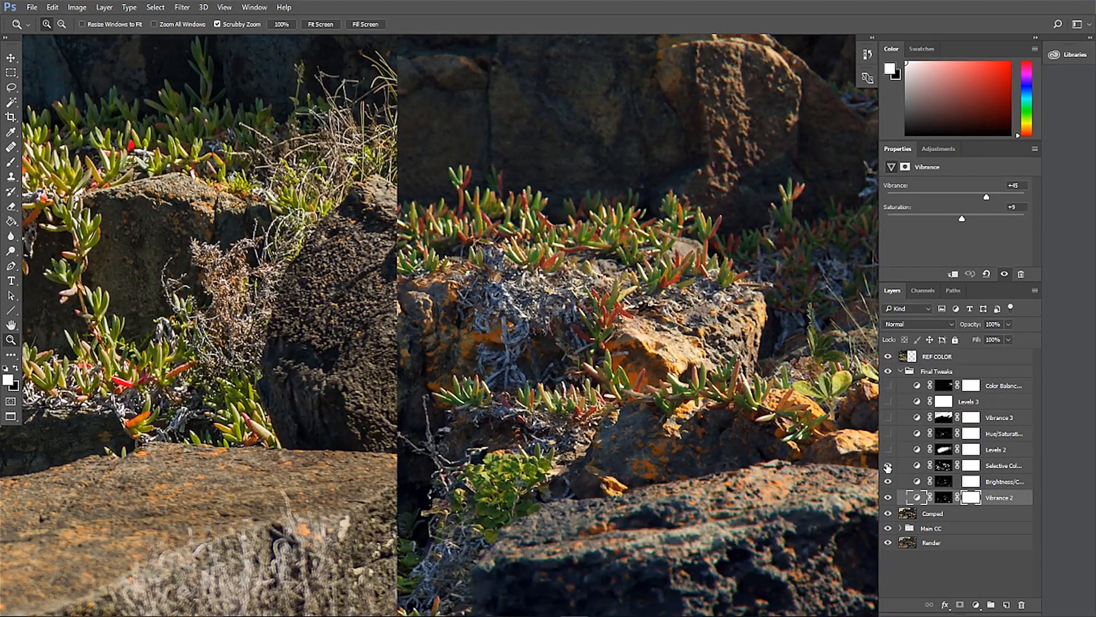
pyautogui.click(1003, 466)
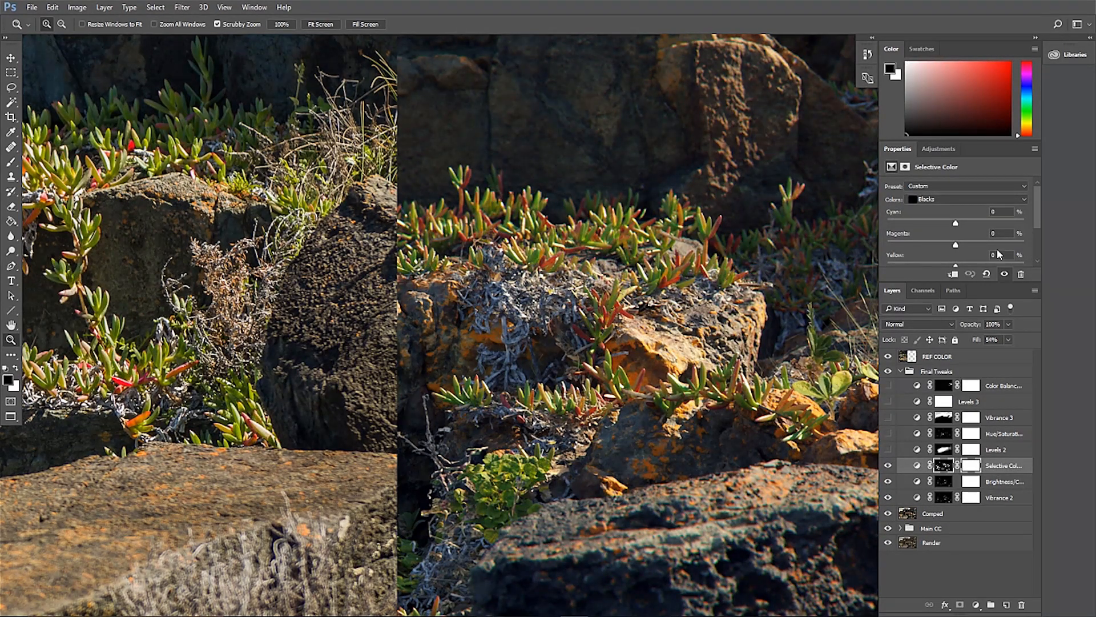
pyautogui.click(966, 199)
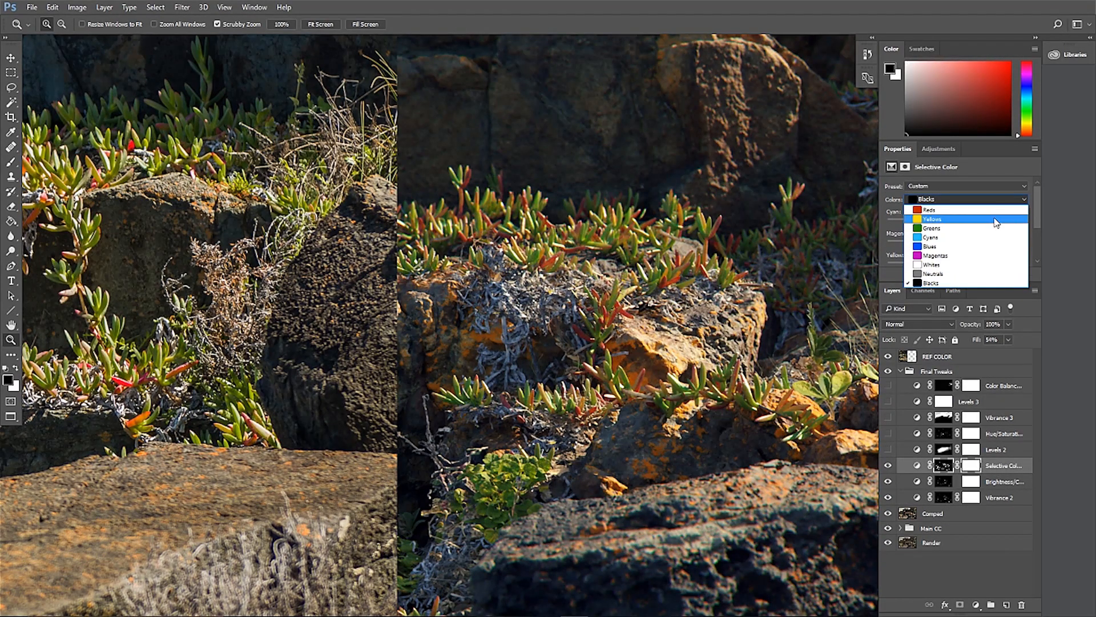
pyautogui.click(934, 218)
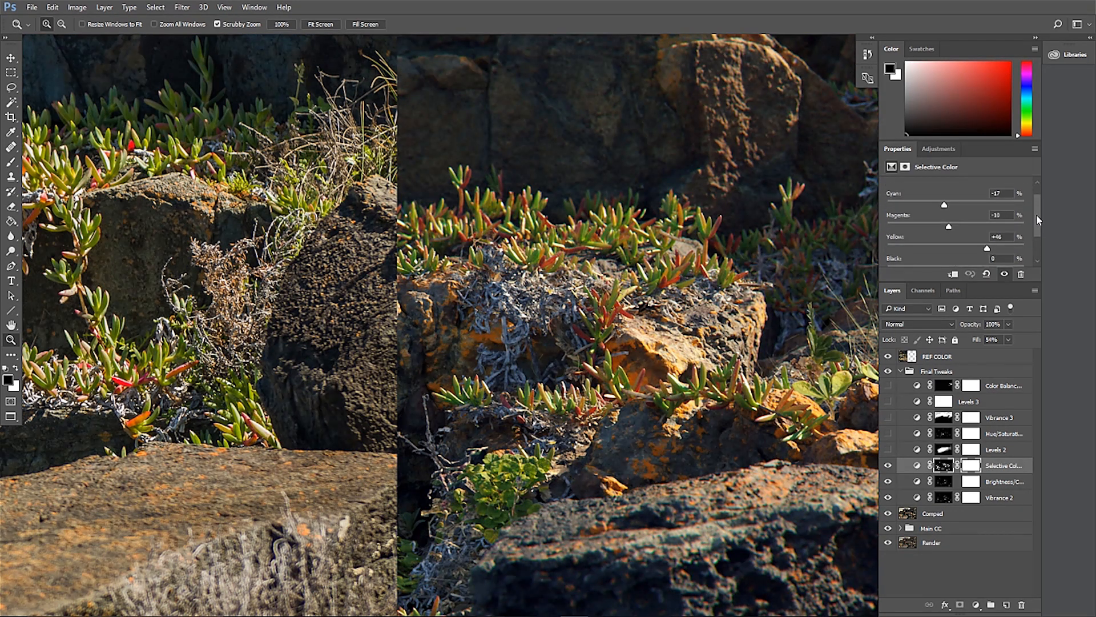